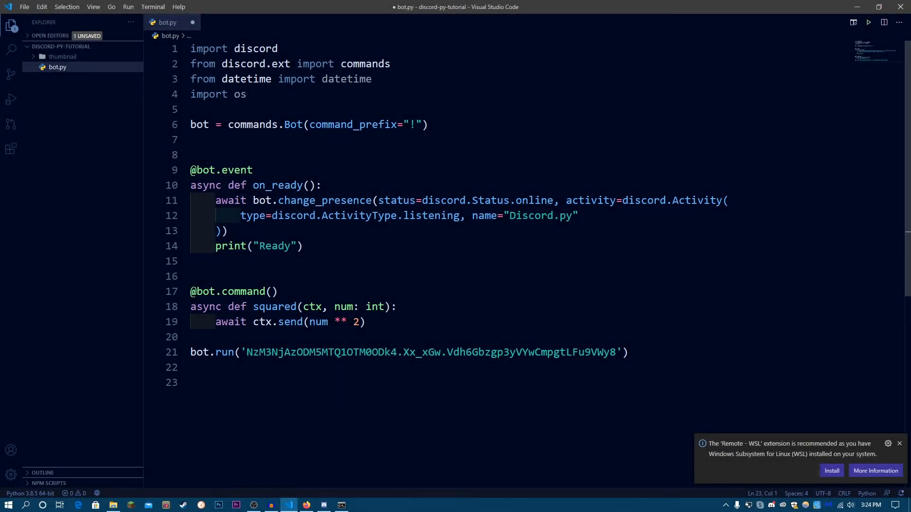
Look over the end of bot.py around the bot.run line
click(192, 382)
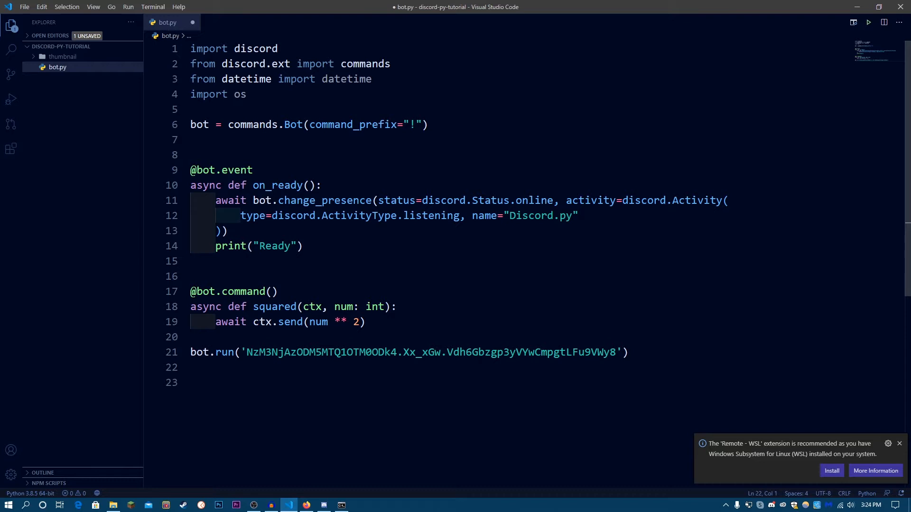
click(624, 352)
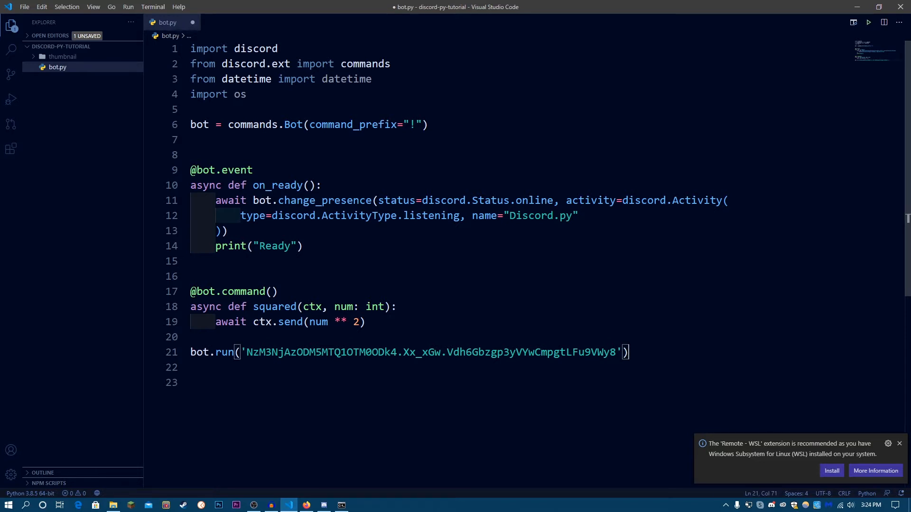
key(Return)
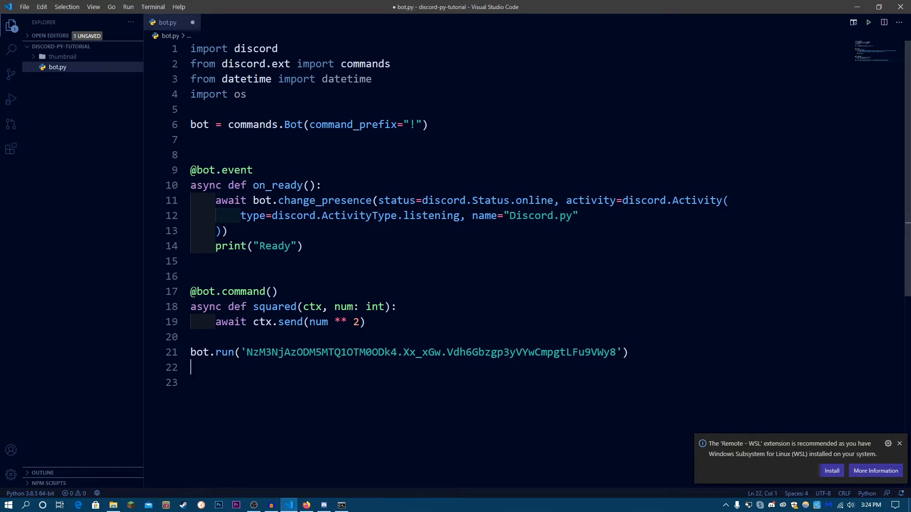
click(626, 353)
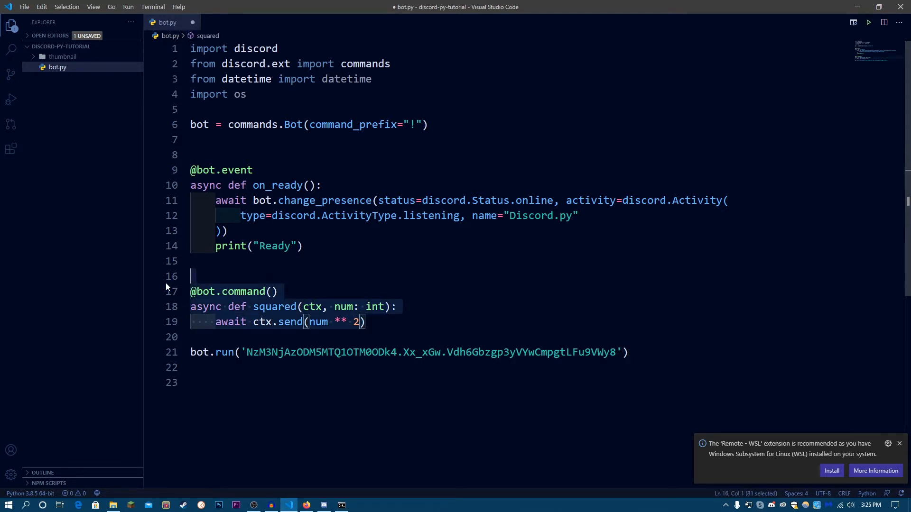
Highlight the squared command's ctx.send call and switch to Discord's bot-testing channel
click(302, 307)
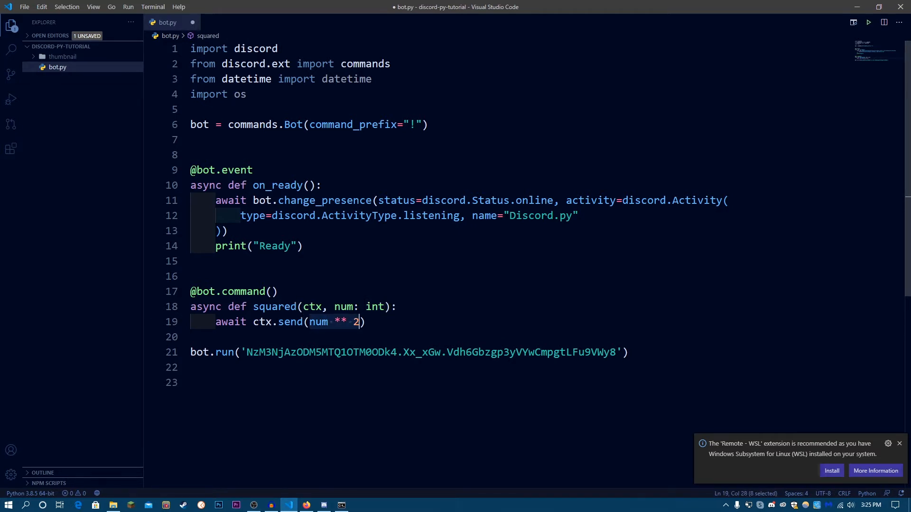
click(376, 307)
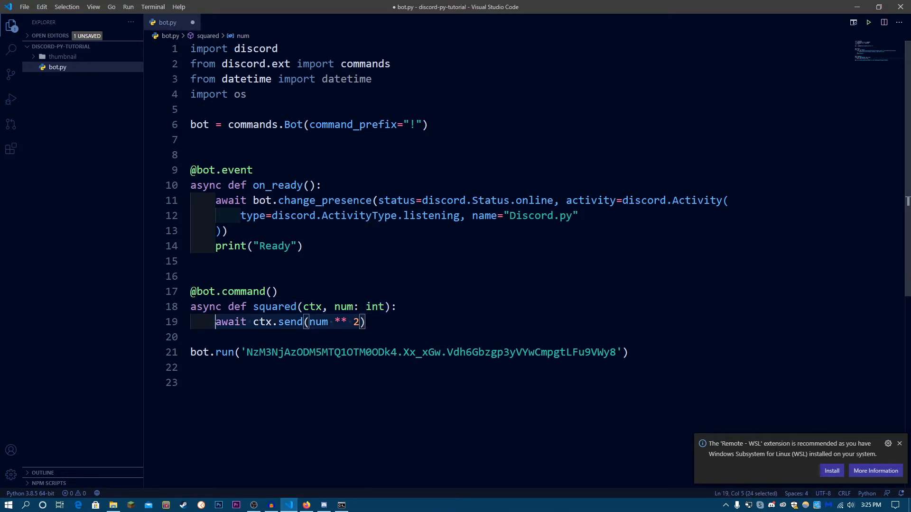
click(324, 505)
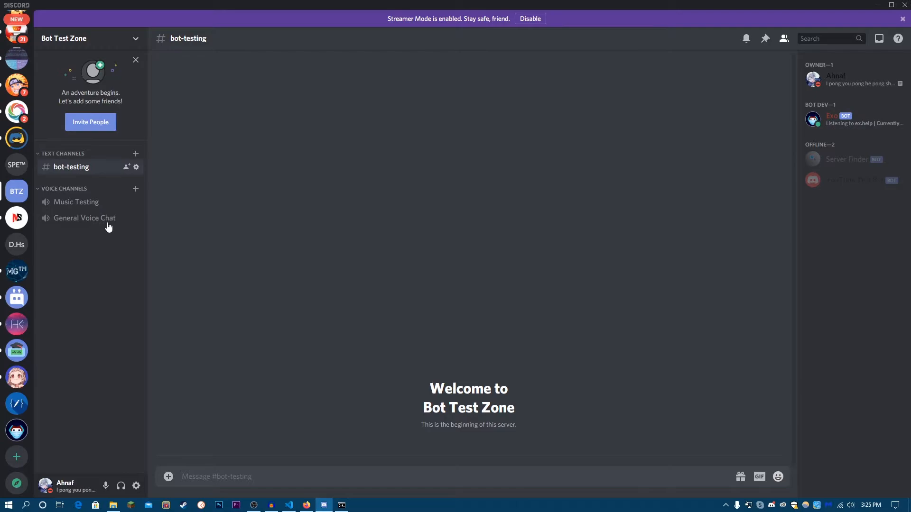
Save bot.py, run python bot.py, and confirm YouTube Test Bot is online
click(288, 505)
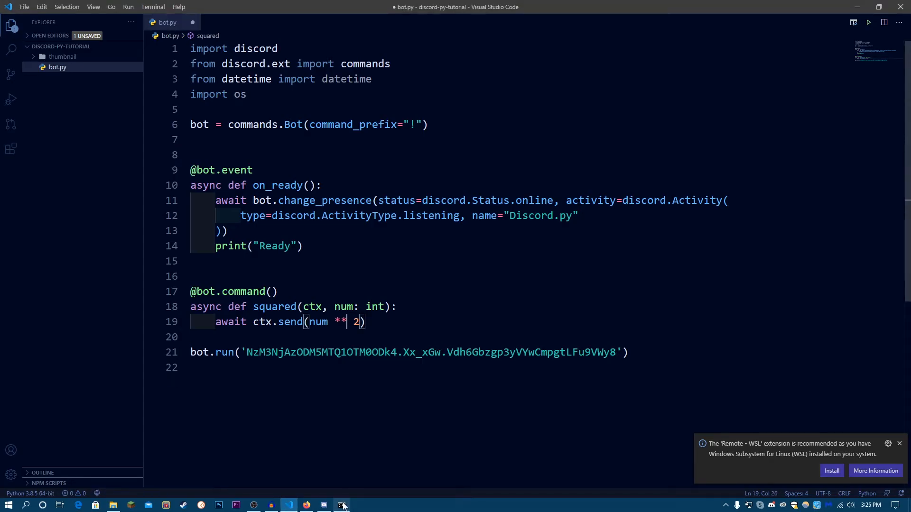
click(342, 505)
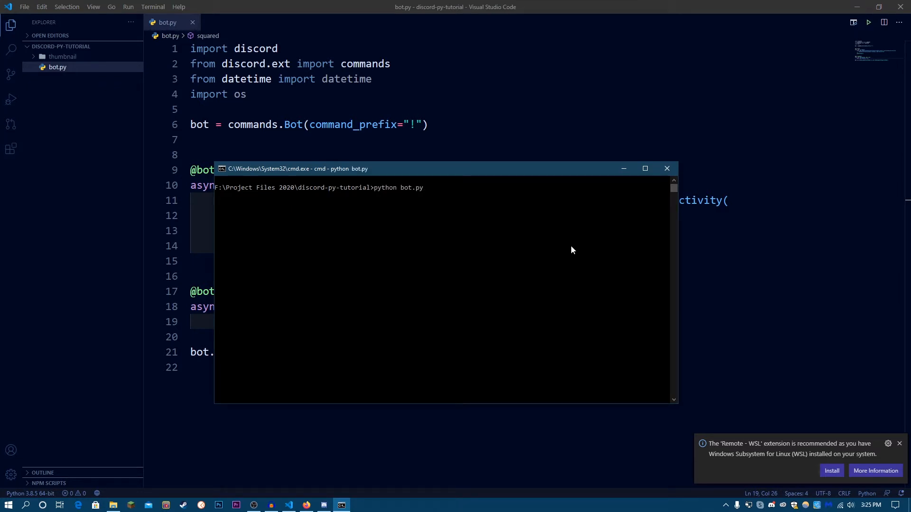
mouse_move(431, 184)
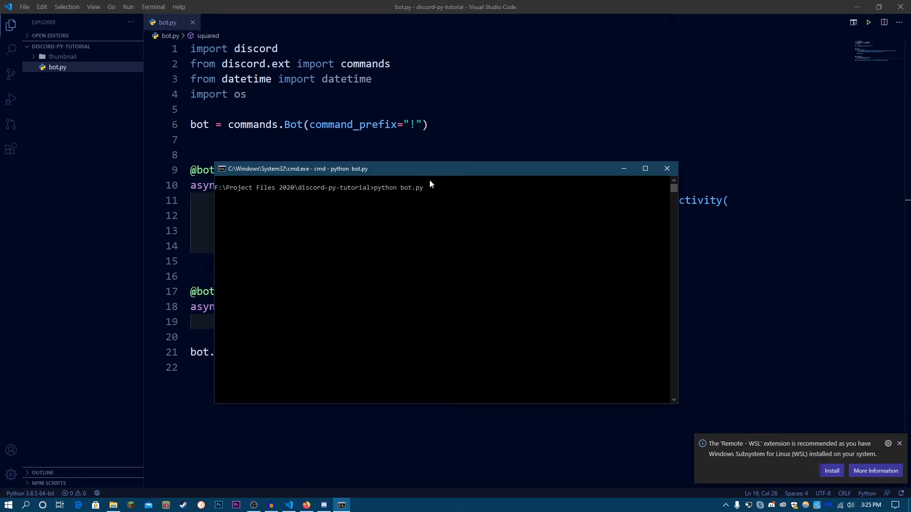
mouse_move(395, 218)
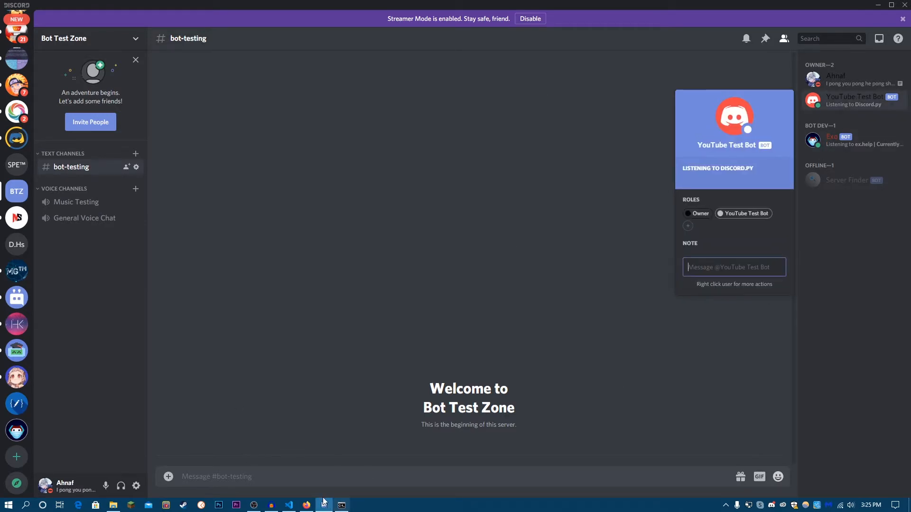
click(288, 505)
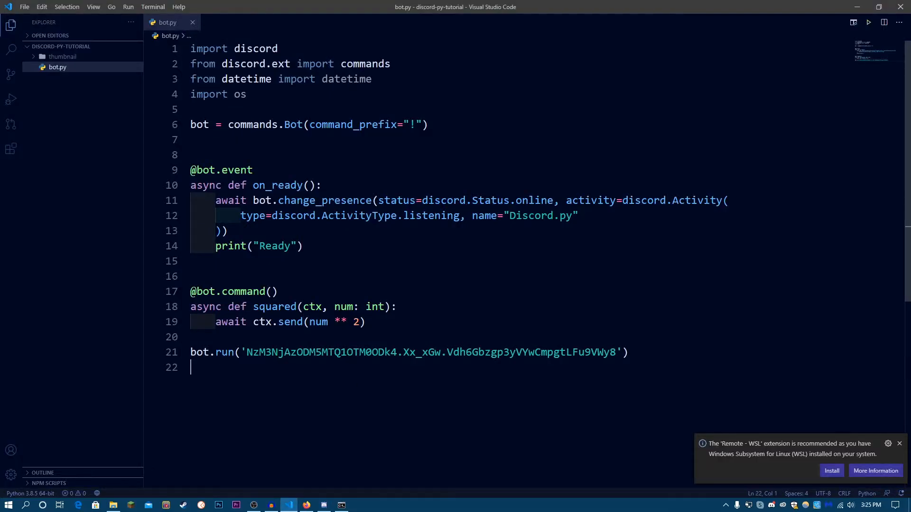
click(324, 504)
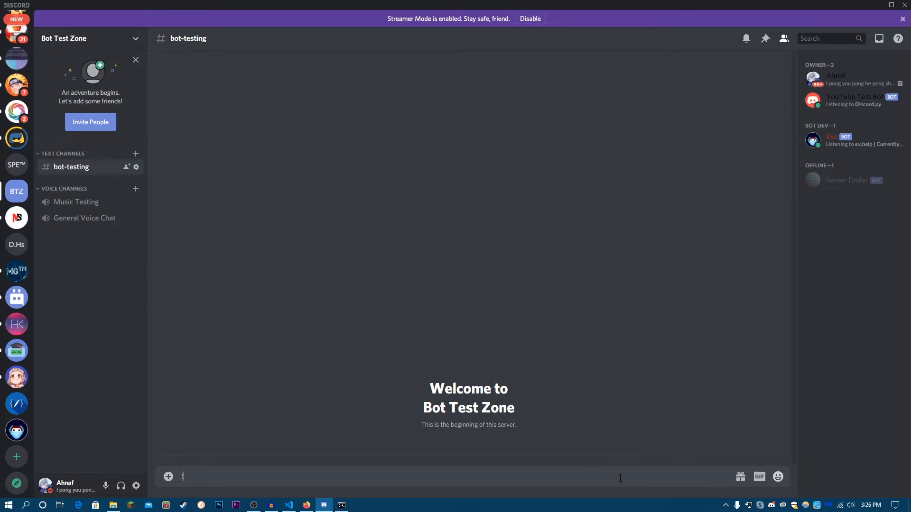
Send !squared 5 and get 25, then post a bare !squared
text(!squared)
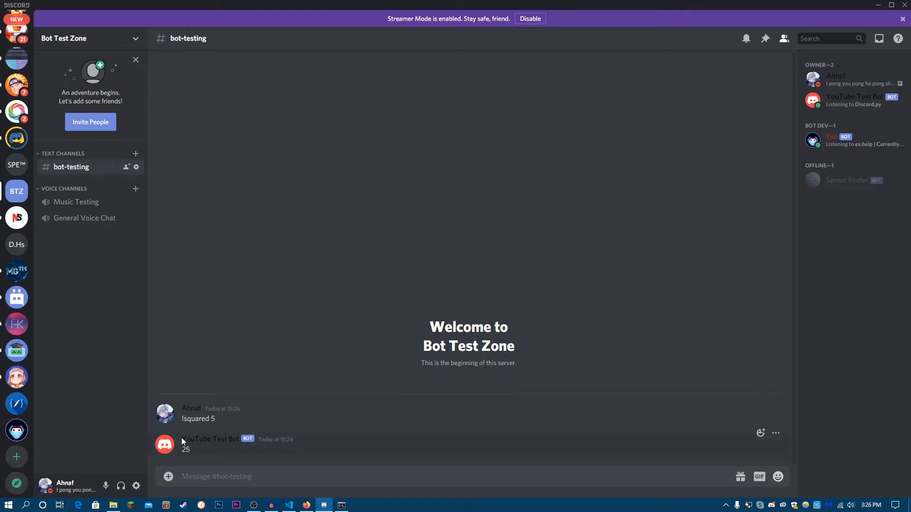
mouse_move(220, 422)
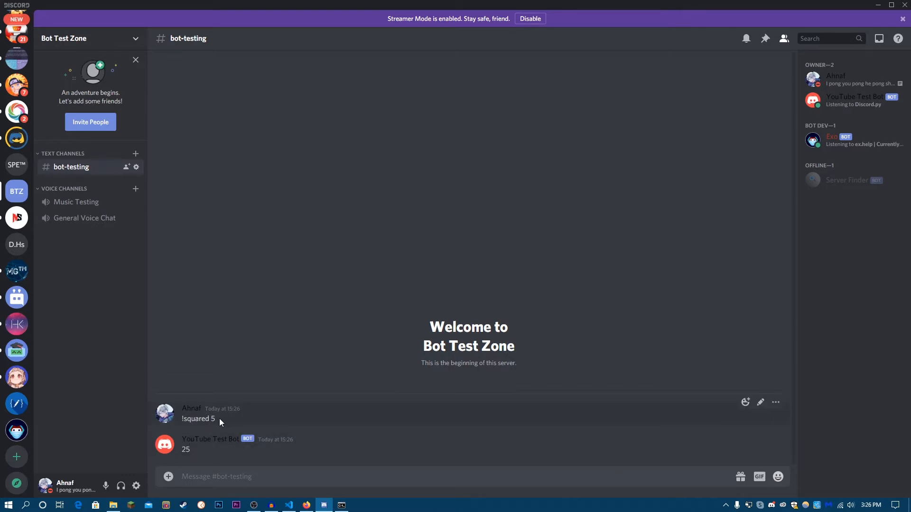
mouse_move(218, 482)
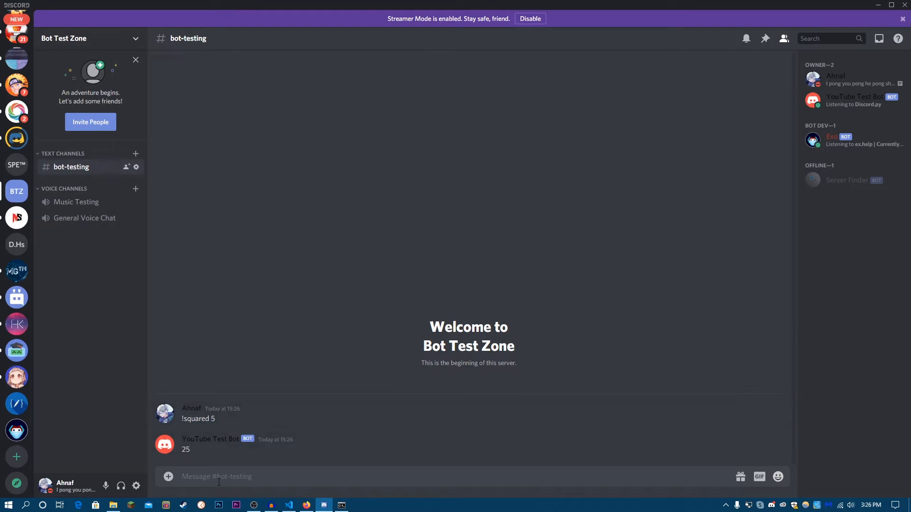
text(!squa)
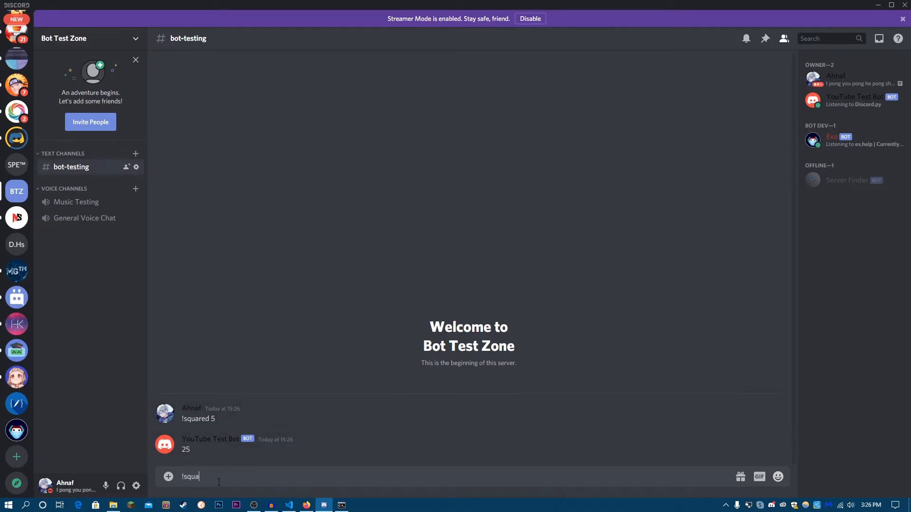
text(red)
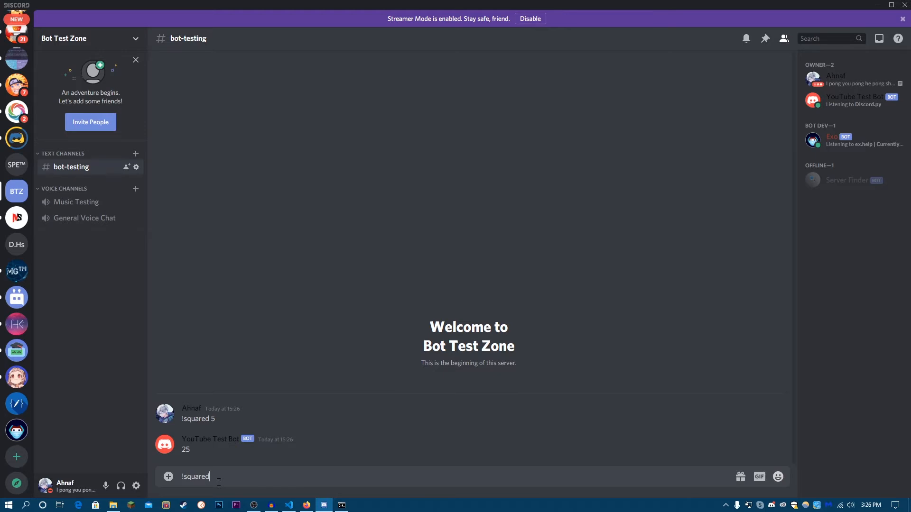
key(Return)
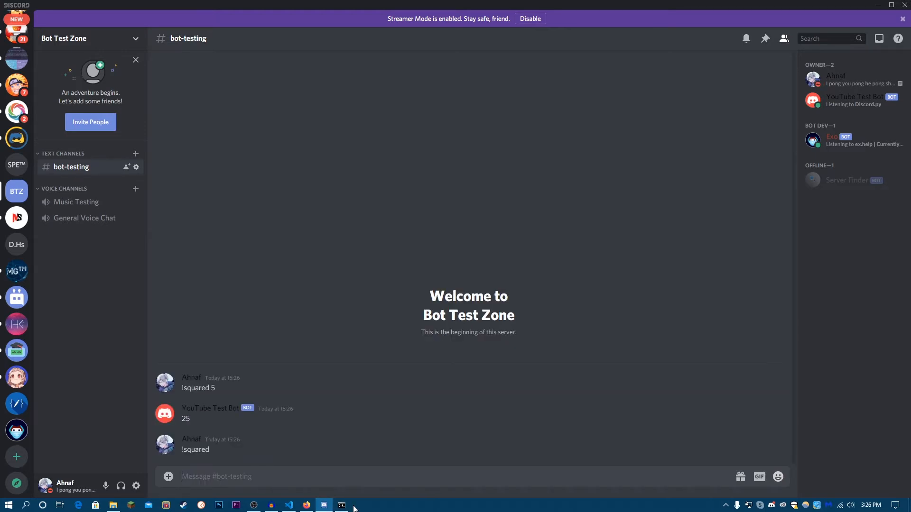
Check Command Prompt for the MissingRequiredArgument traceback saying num is missing
click(342, 505)
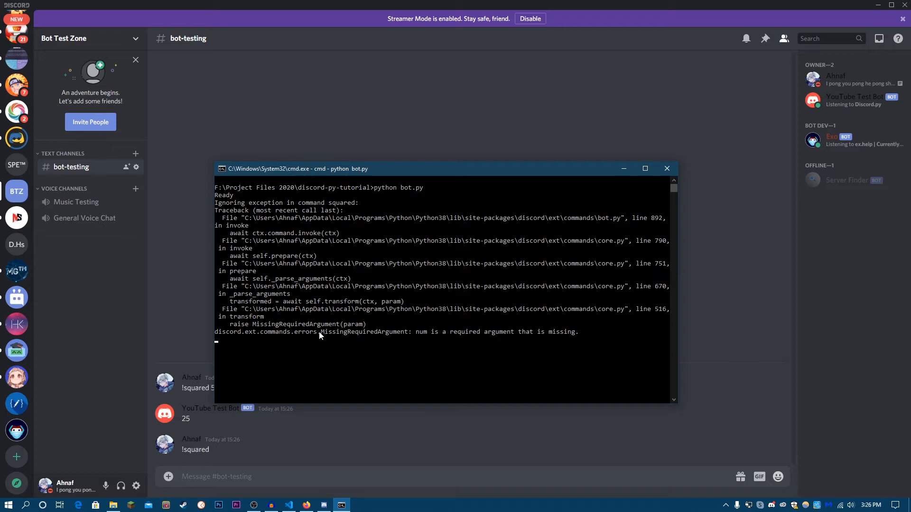
mouse_move(336, 339)
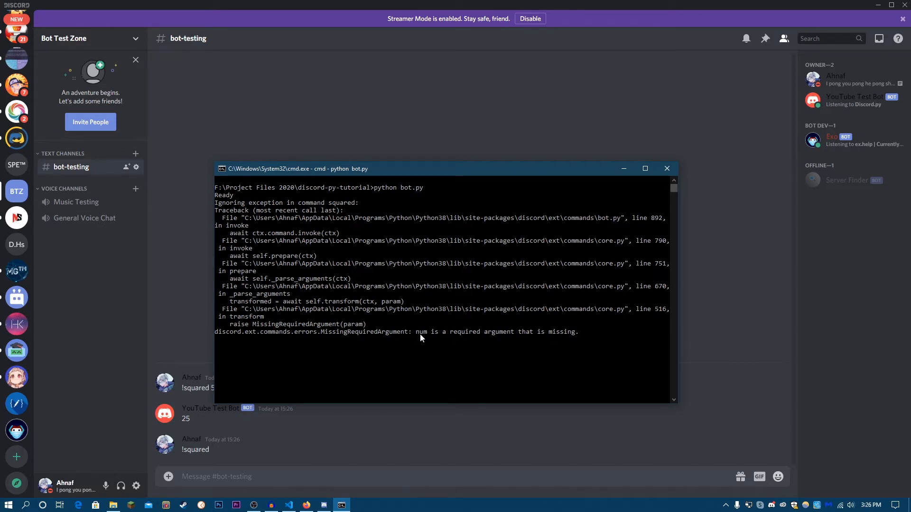
mouse_move(534, 338)
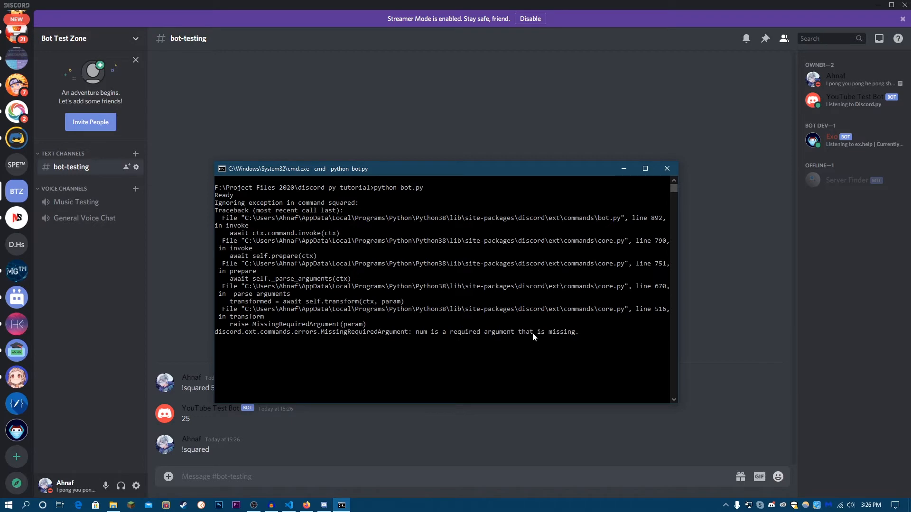
mouse_move(295, 482)
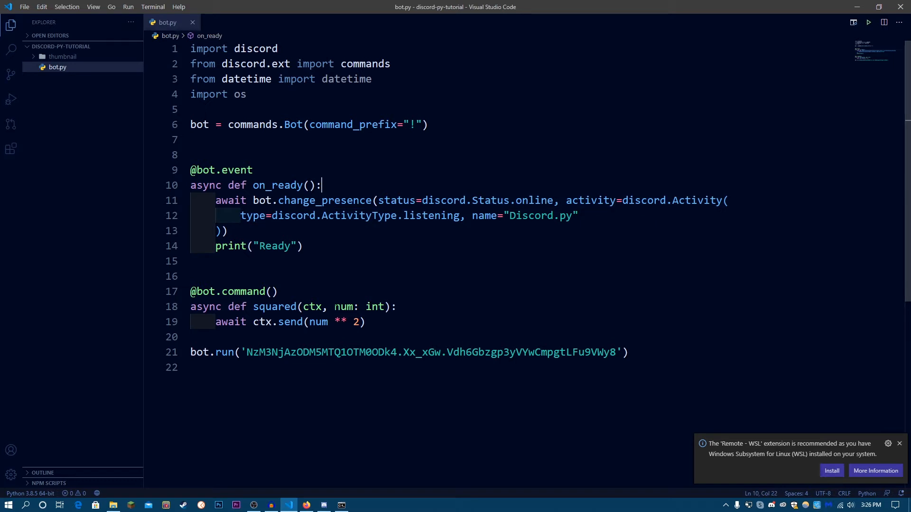
Give the squared command's num parameter a default: num: int = None
click(344, 307)
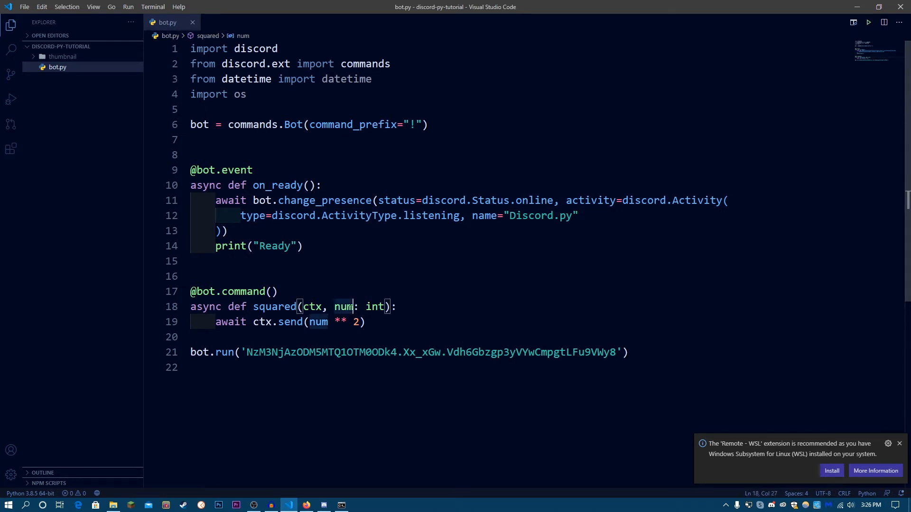
click(311, 307)
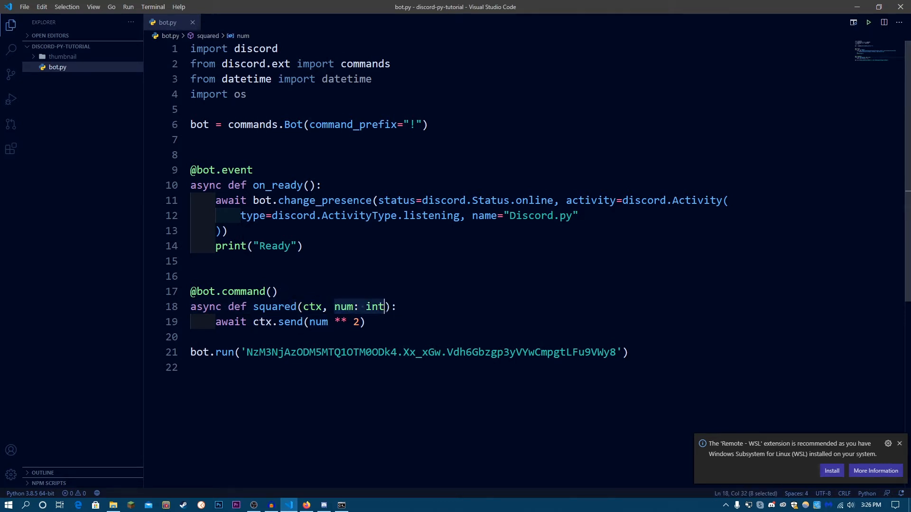
click(396, 307)
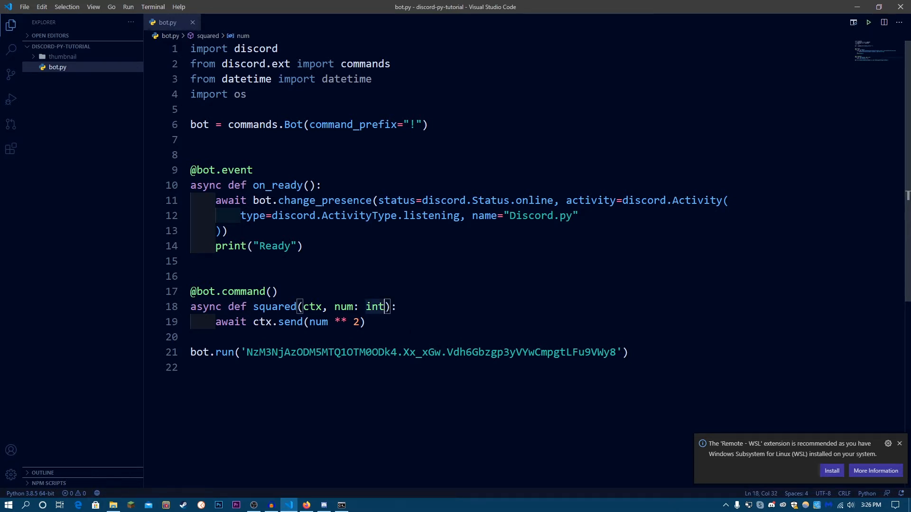
text(=)
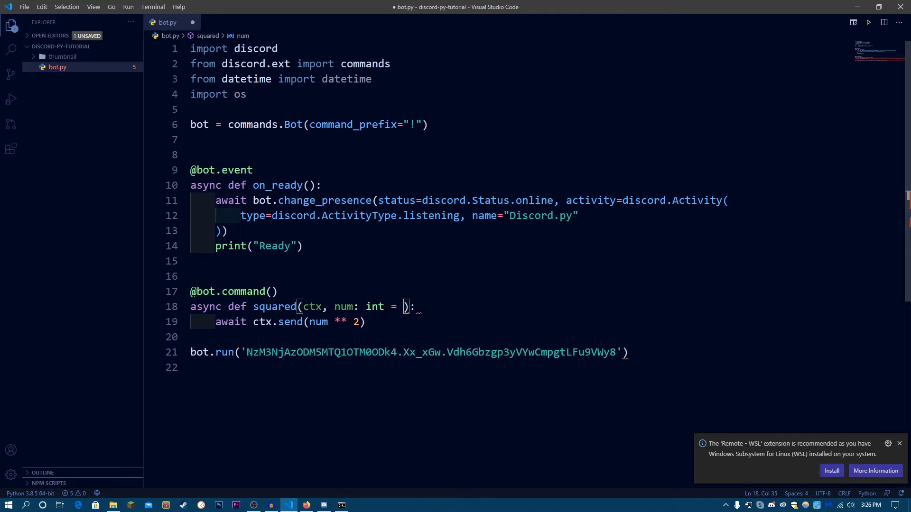
text(None)
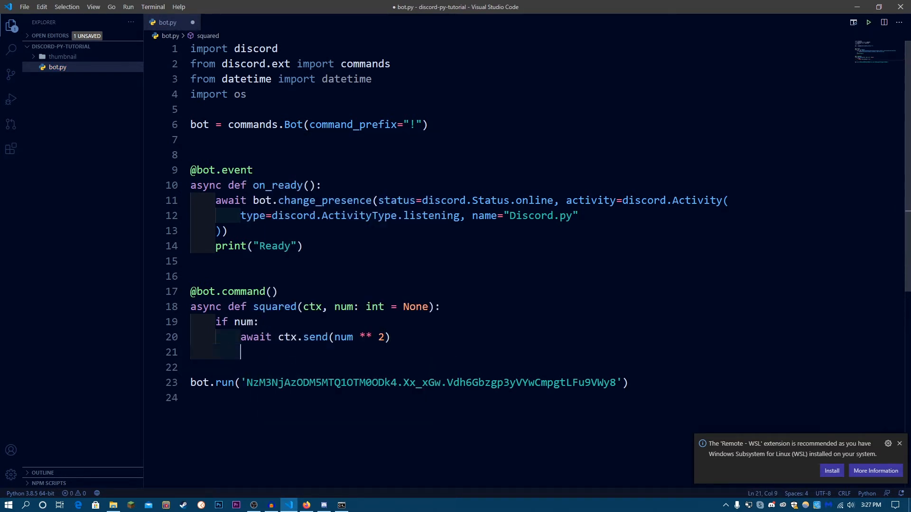
Add an if num:/else branch replying "Give me a number to square."
text(else:)
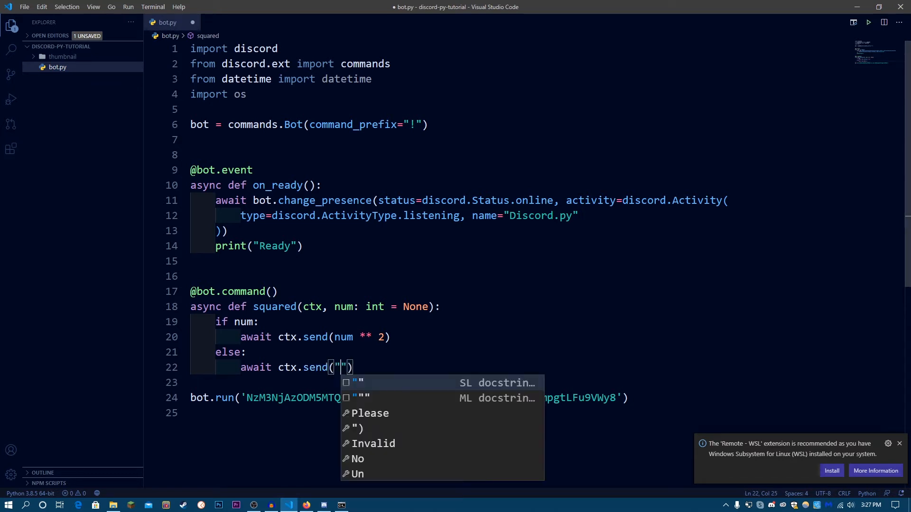
text(Give)
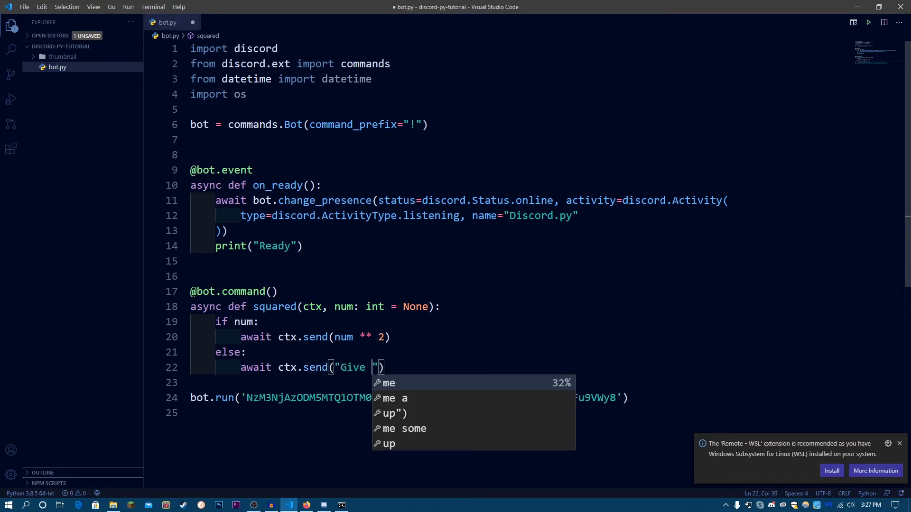
text(me a number)
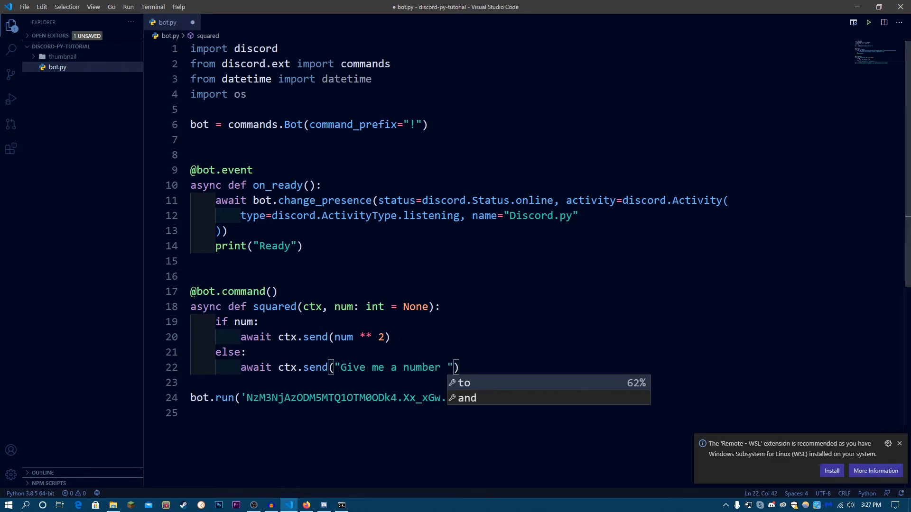
text(to us)
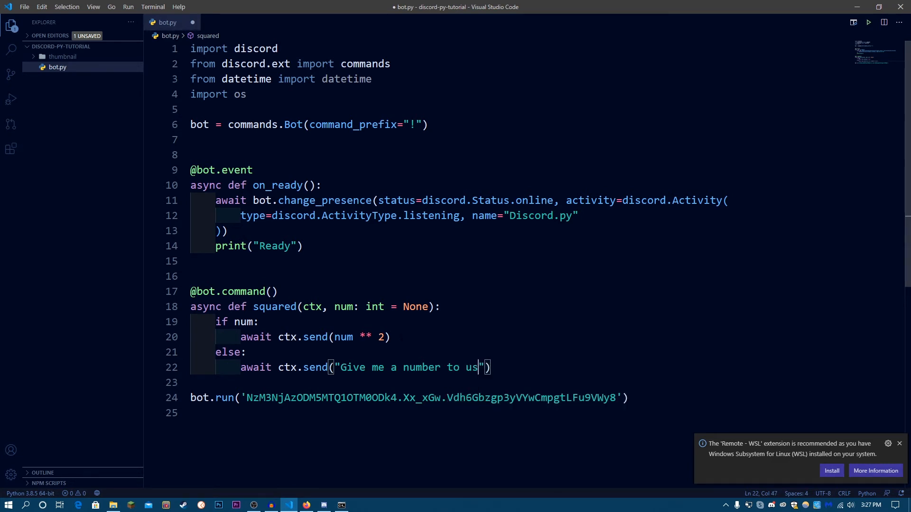
text(fi)
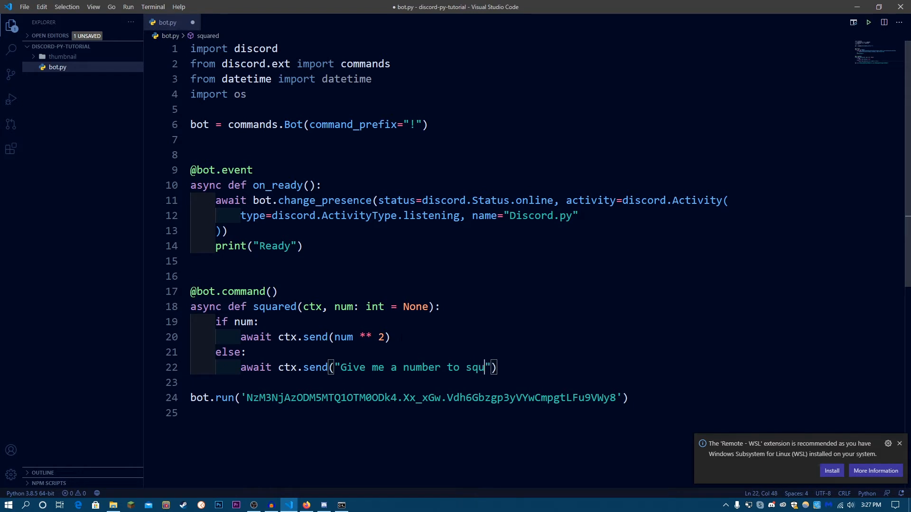
text(are.)
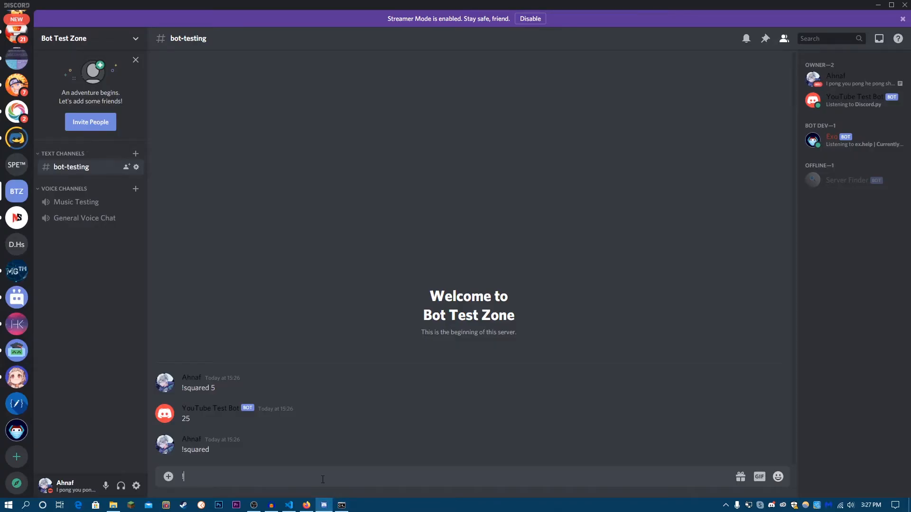
Send a bare !squared, get "Give me a number to square.", and check the console
text(!squared)
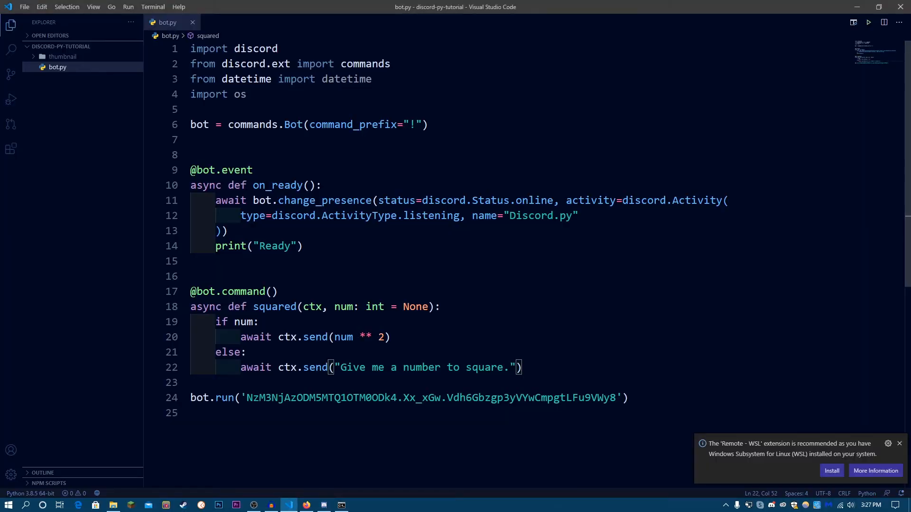
click(325, 504)
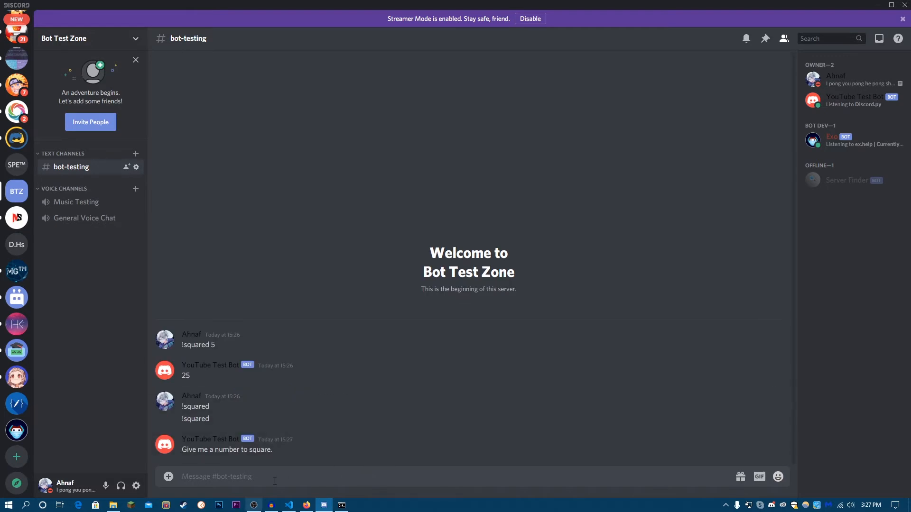
mouse_move(324, 458)
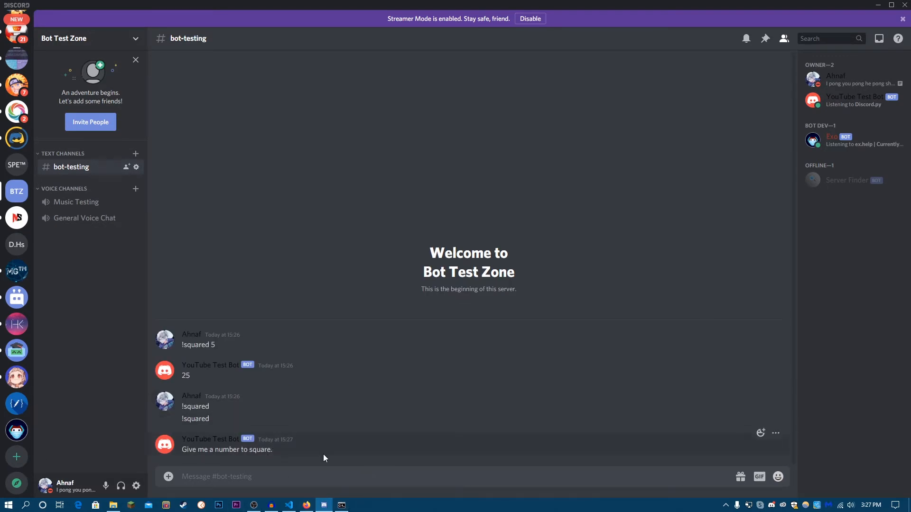
click(342, 505)
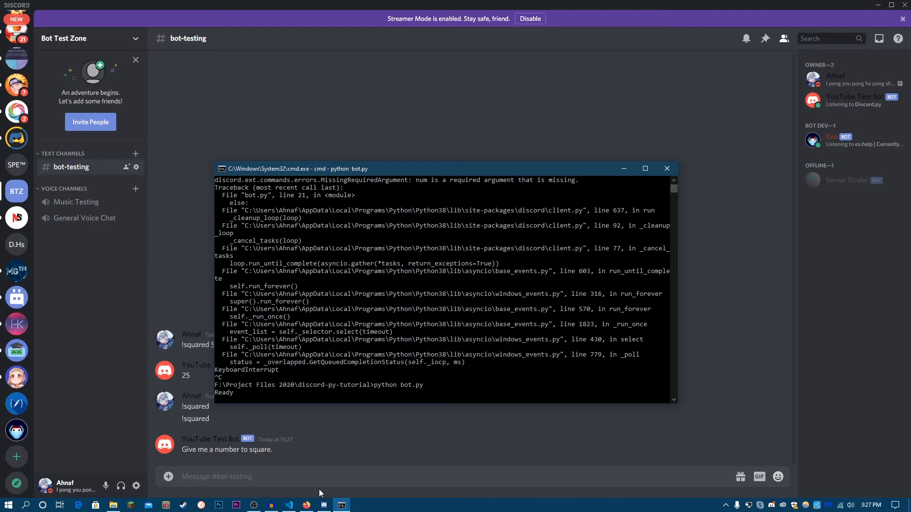
mouse_move(280, 440)
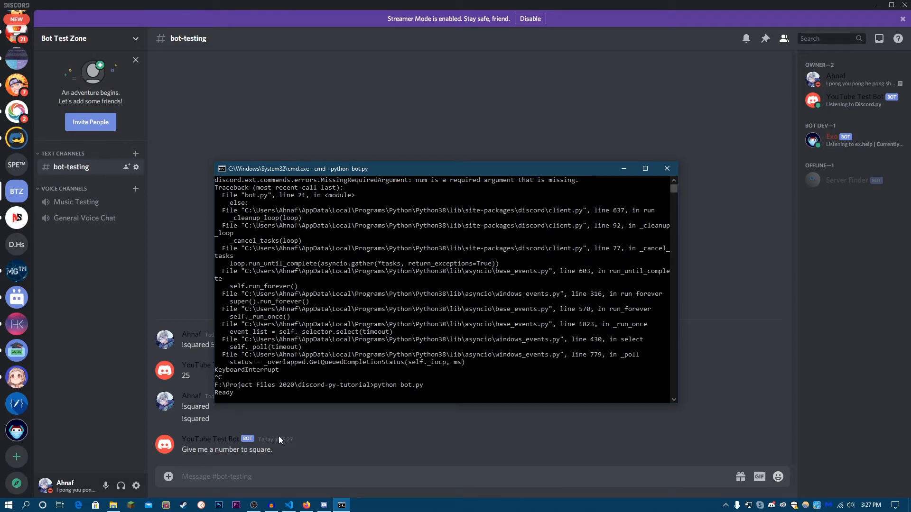
click(287, 505)
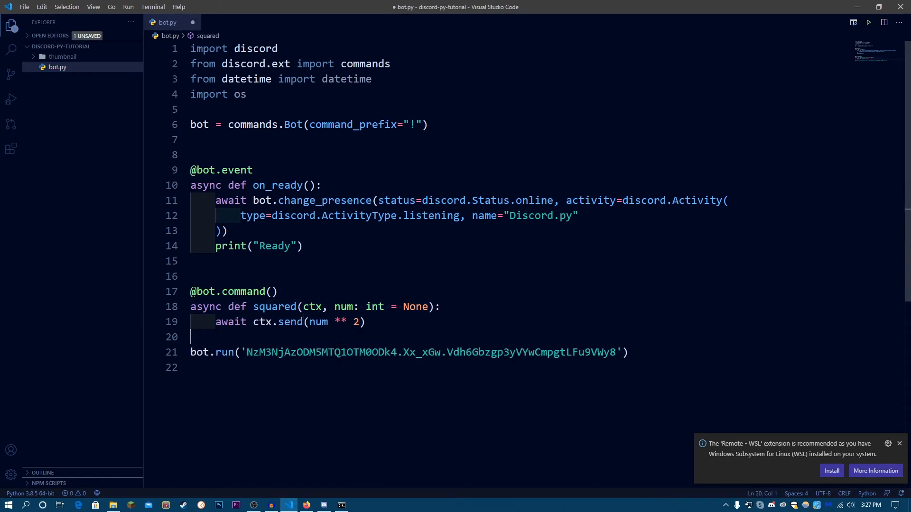
key(Enter)
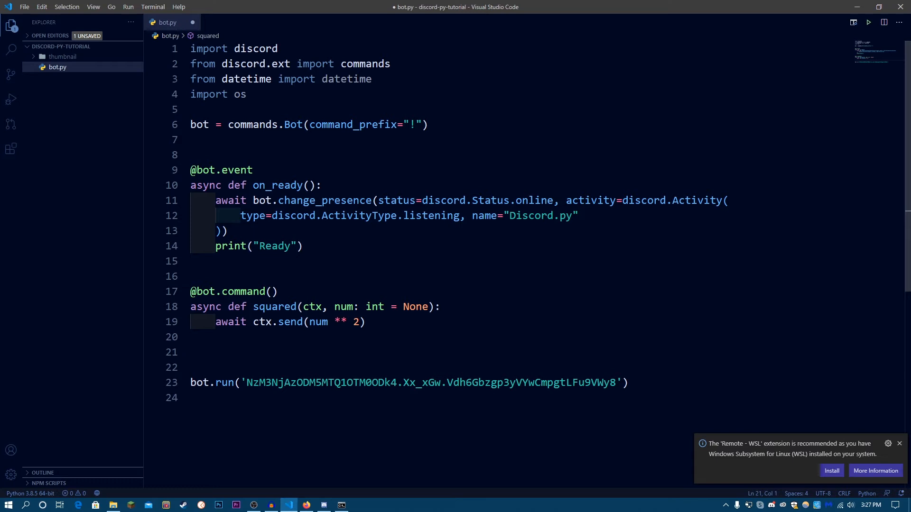
text(@)
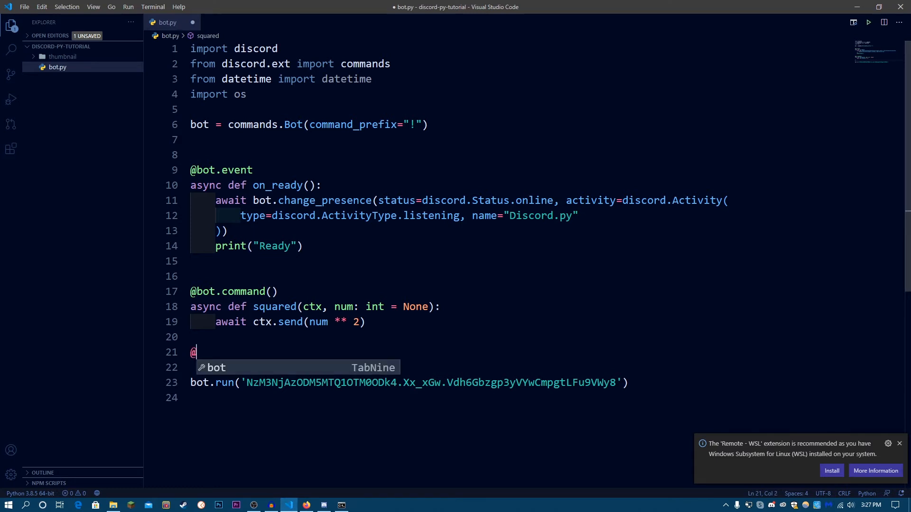
text(squared.error)
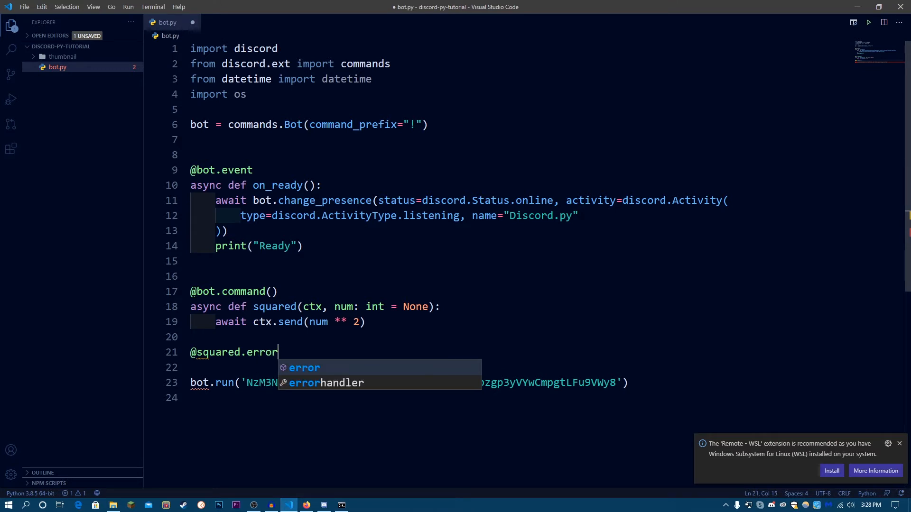
key(Escape)
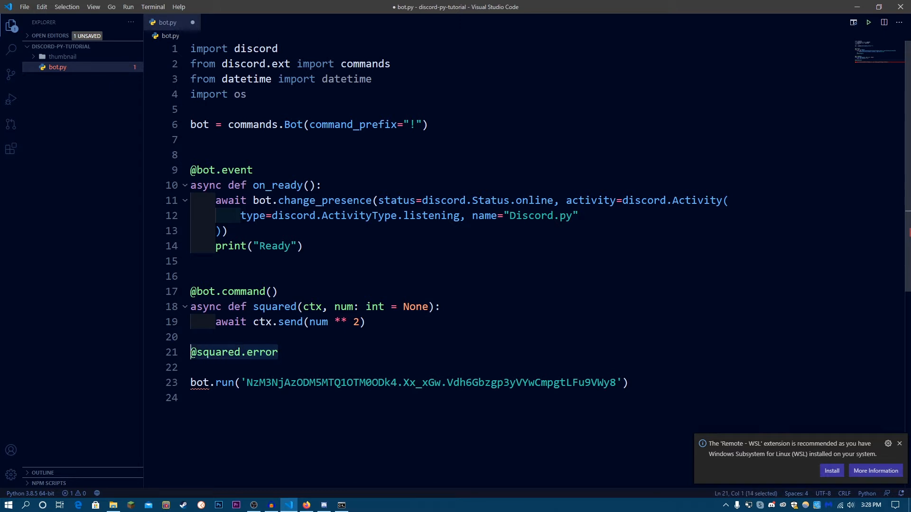
key(Enter)
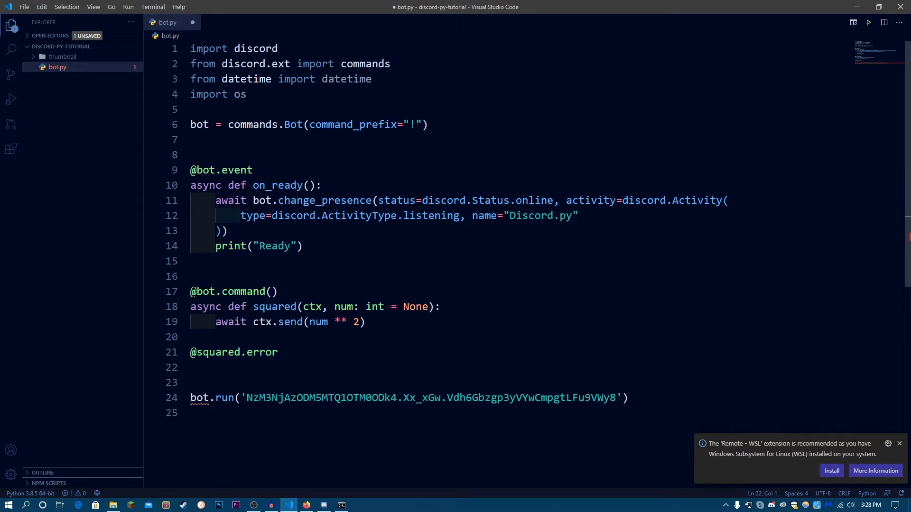
text(async def)
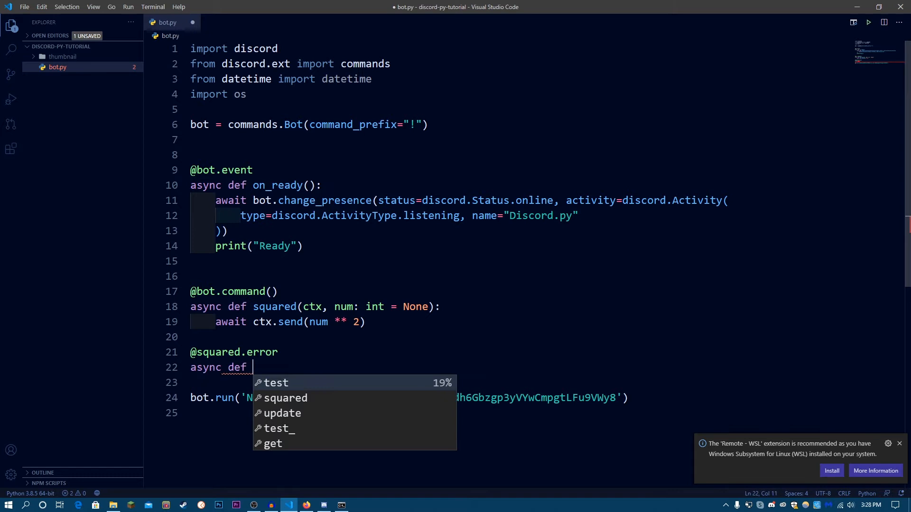
text(sq)
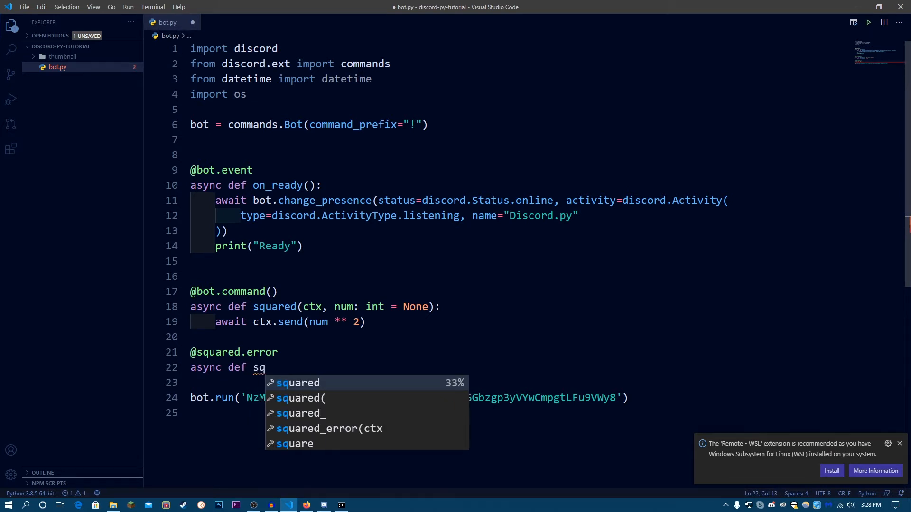
text(uared_error(ctx)
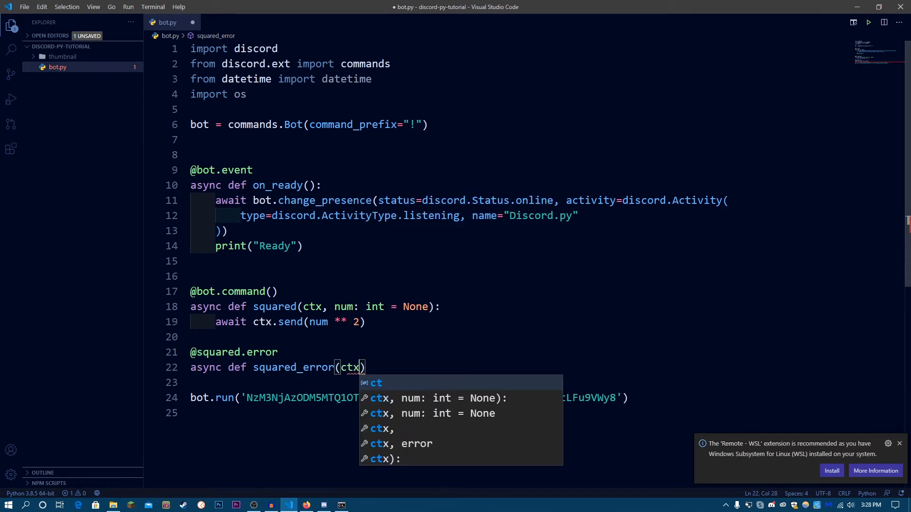
Finish squared_error(ctx, error) so it sends "Give me a number to square."
text(, error)
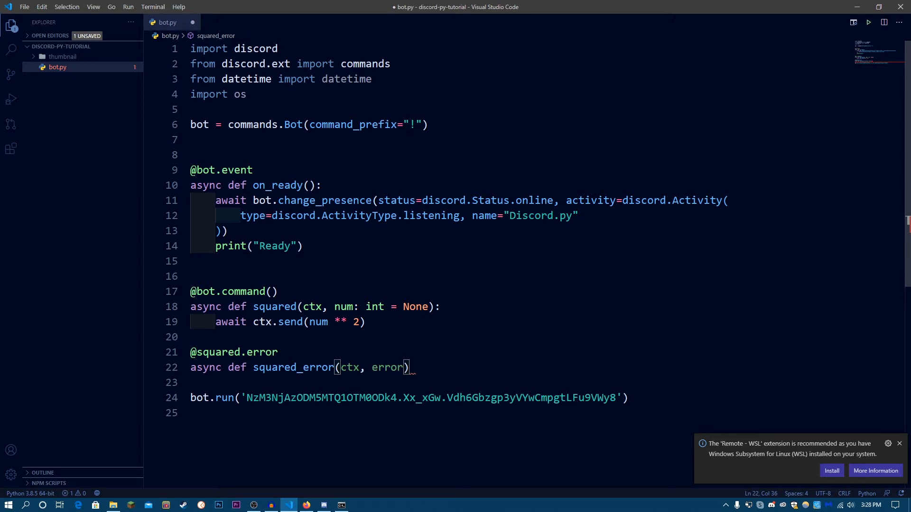
text(:)
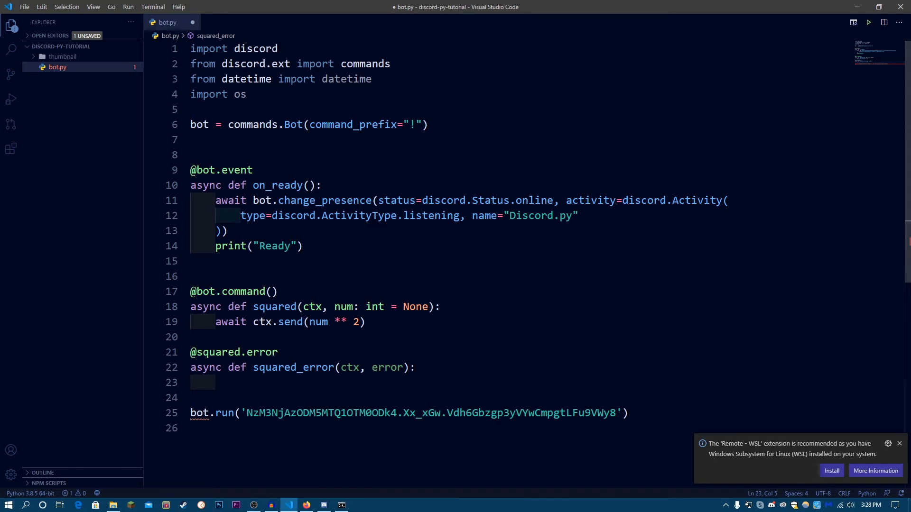
text(await ctx.send("Gu)
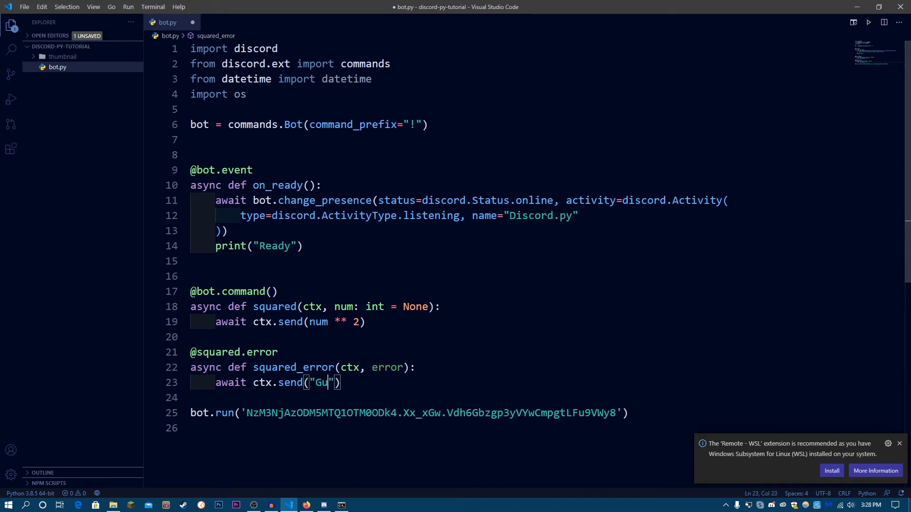
text(i)
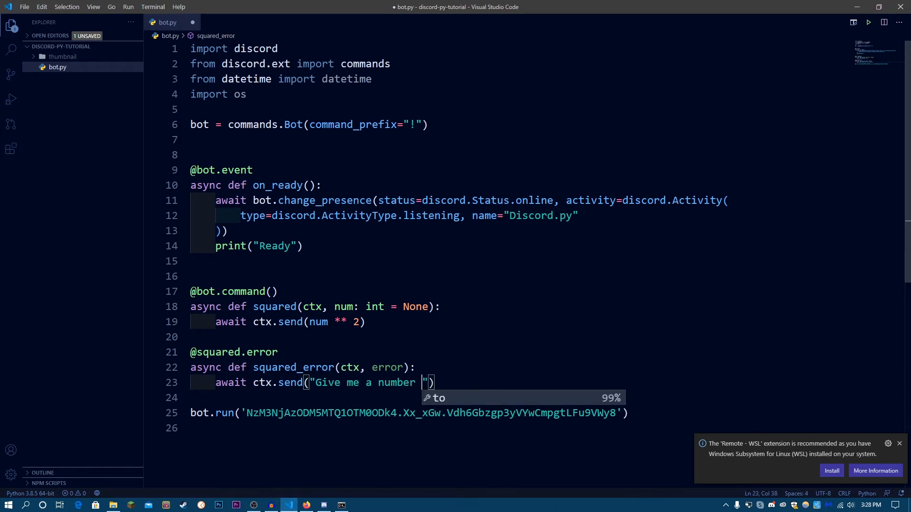
text(to square.)
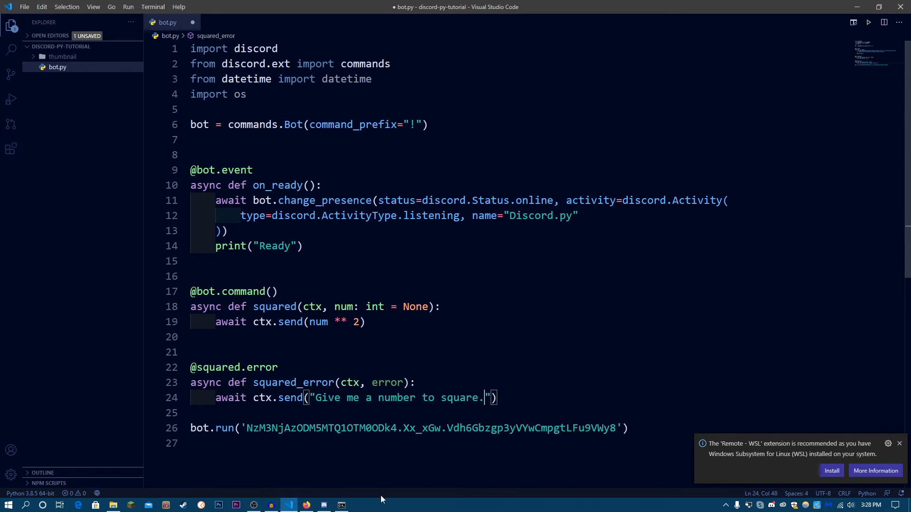
Send a bare !squared in #bot-testing
click(341, 504)
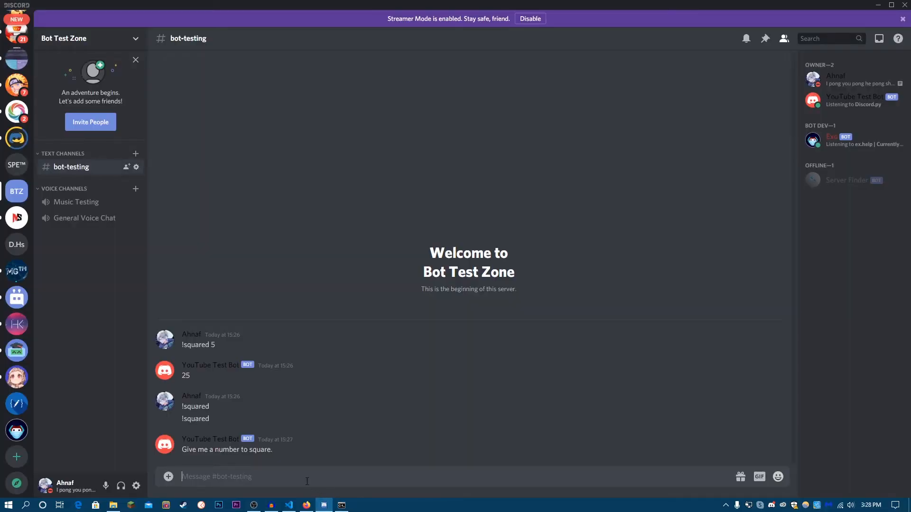
text(!squared)
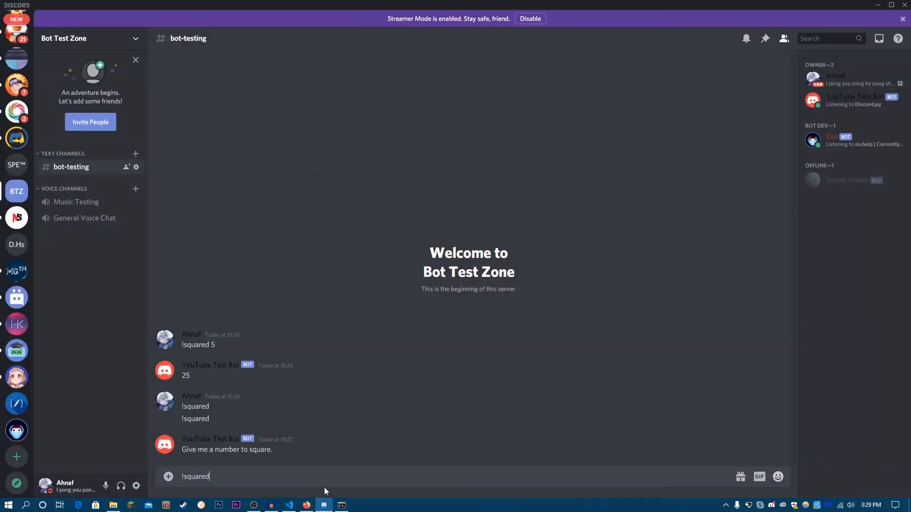
key(Return)
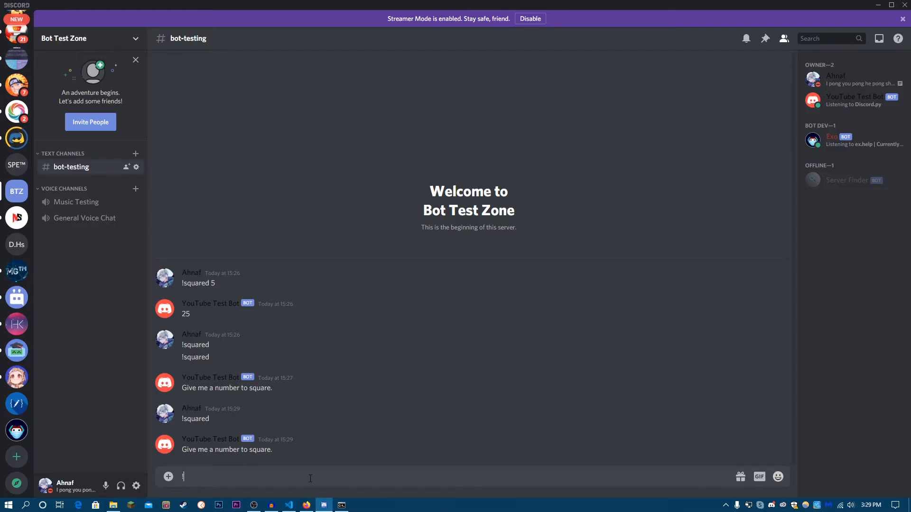
Send !squared fsdjfksfdsfd and confirm both replies say "Give me a number to square."
text(!squi)
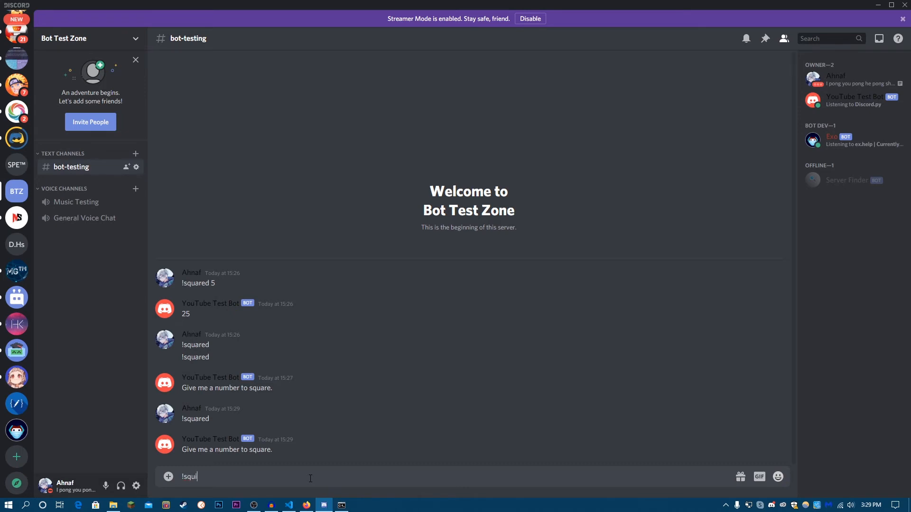
text(ared)
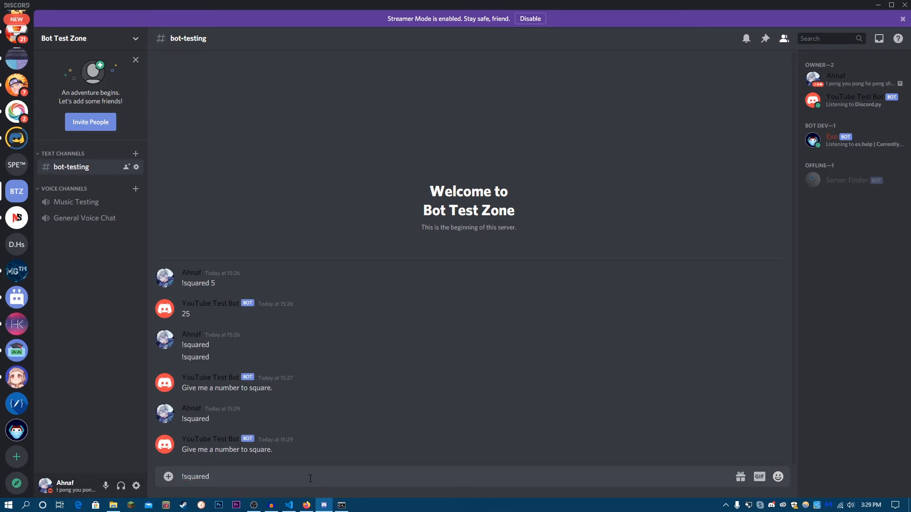
text(fsdjfksfdsfd)
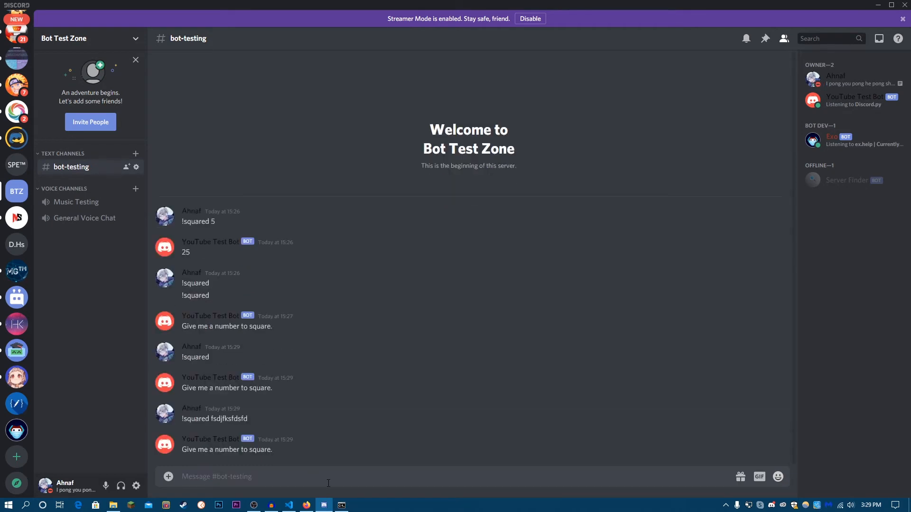
double_click(227, 450)
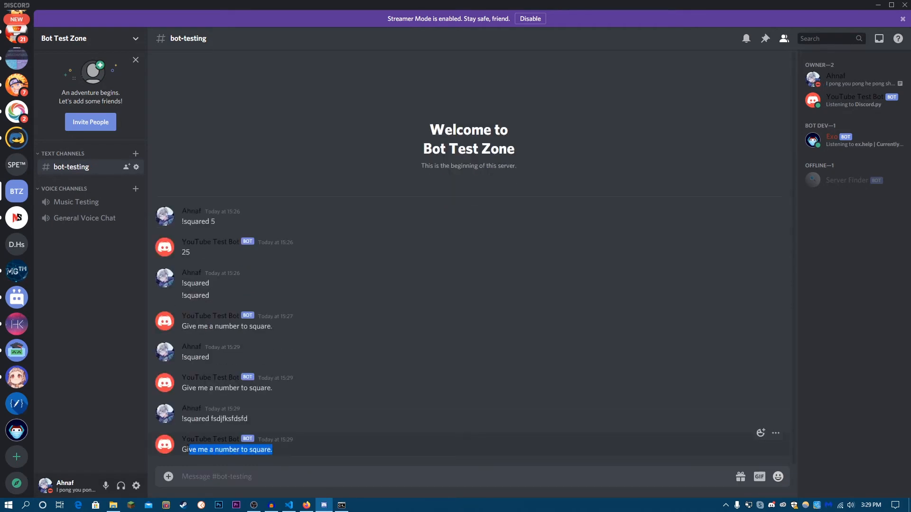
mouse_move(309, 449)
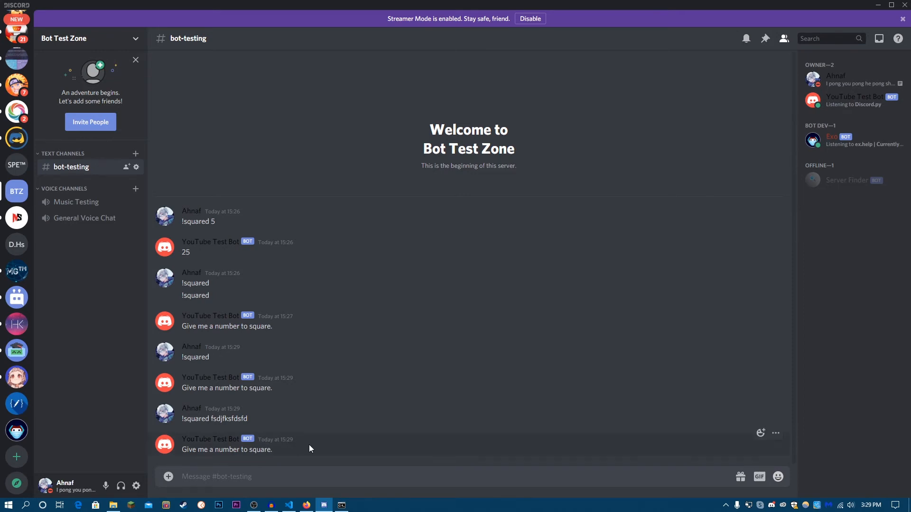
mouse_move(385, 368)
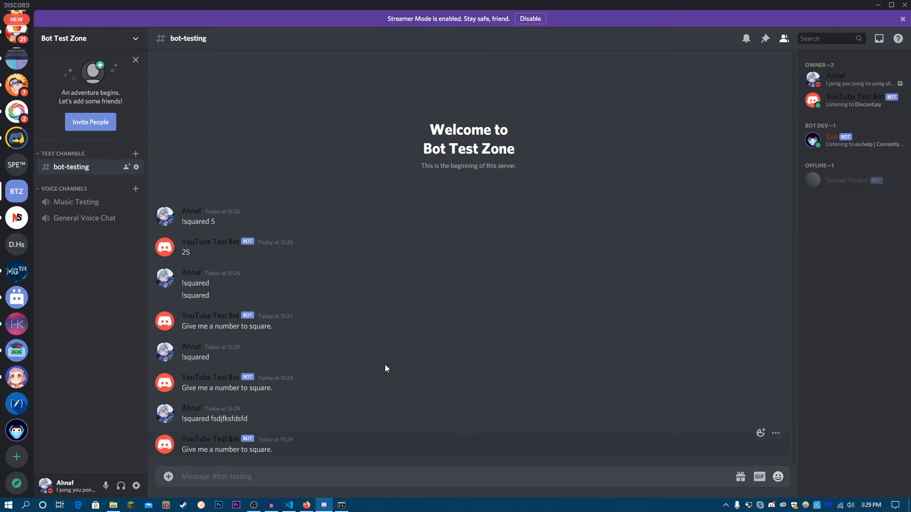
double_click(229, 419)
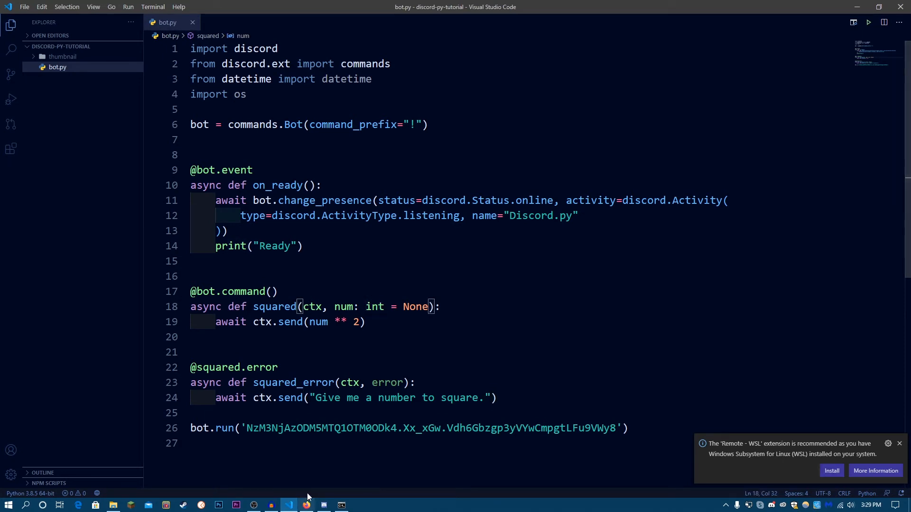
click(324, 505)
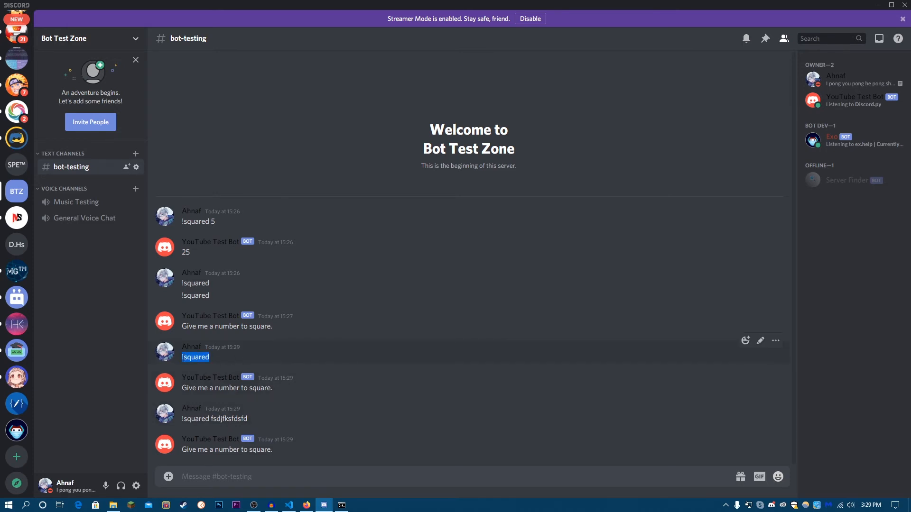
click(342, 505)
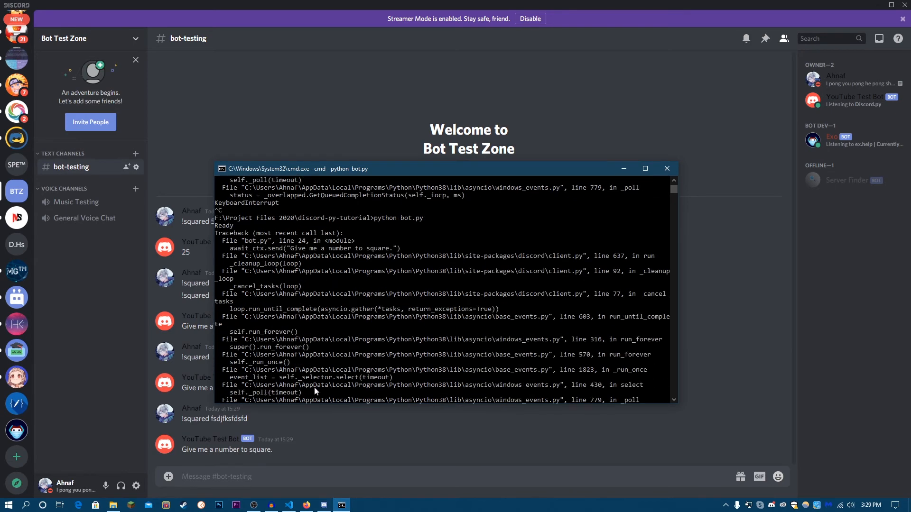
scroll(down, 3)
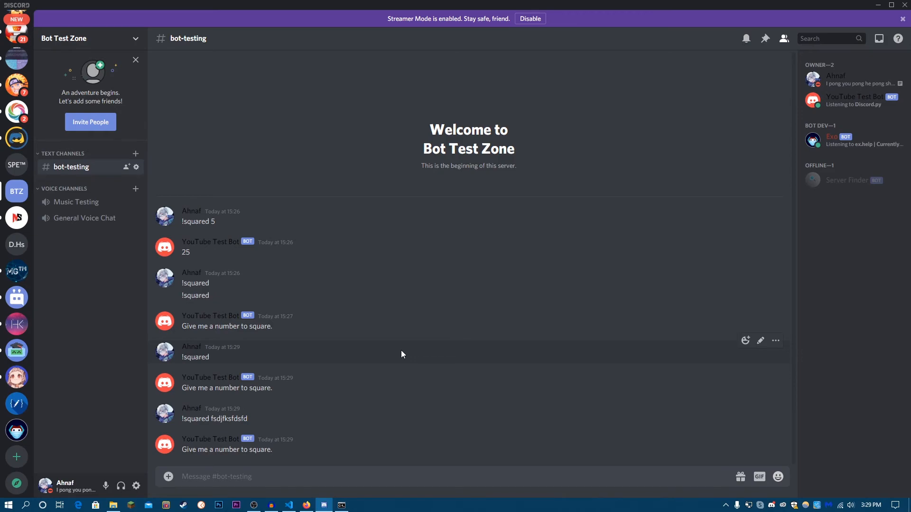
click(288, 505)
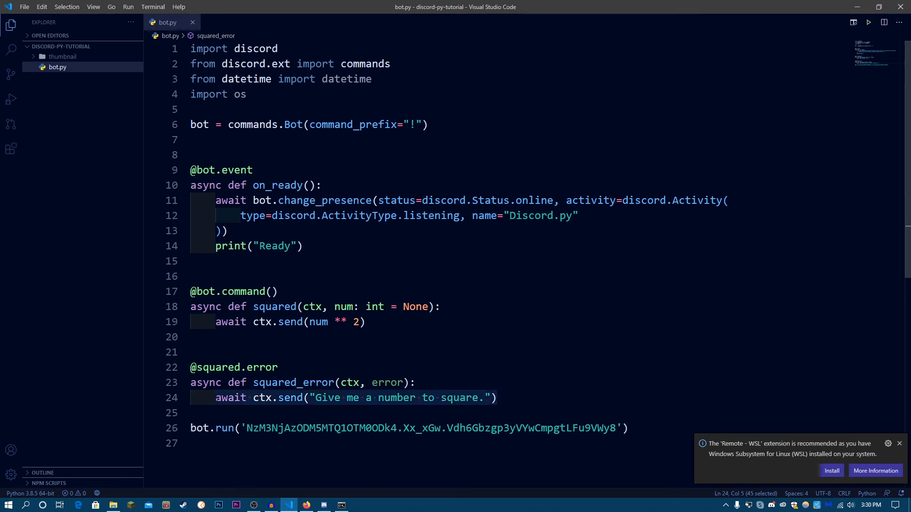
Add an if isinstance(error, commands.MissingRequiredArgument): check to squared_error
text(if)
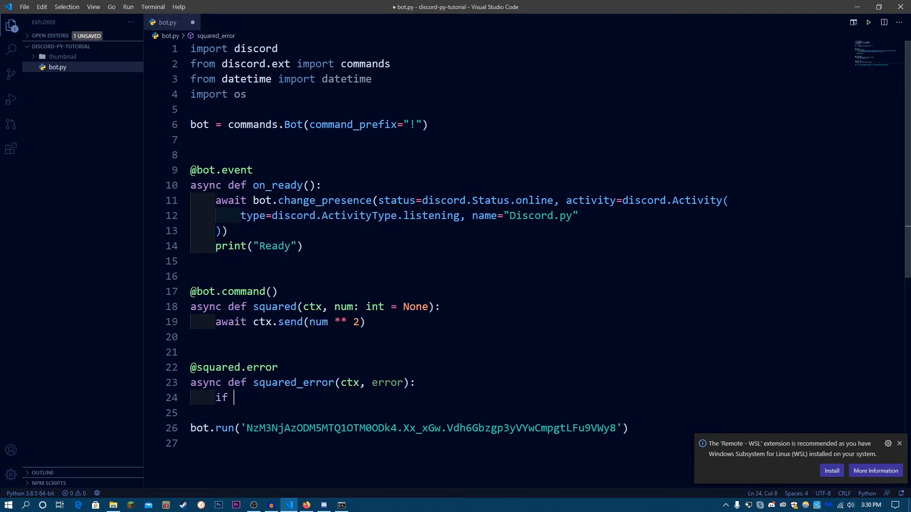
text(isinstance()
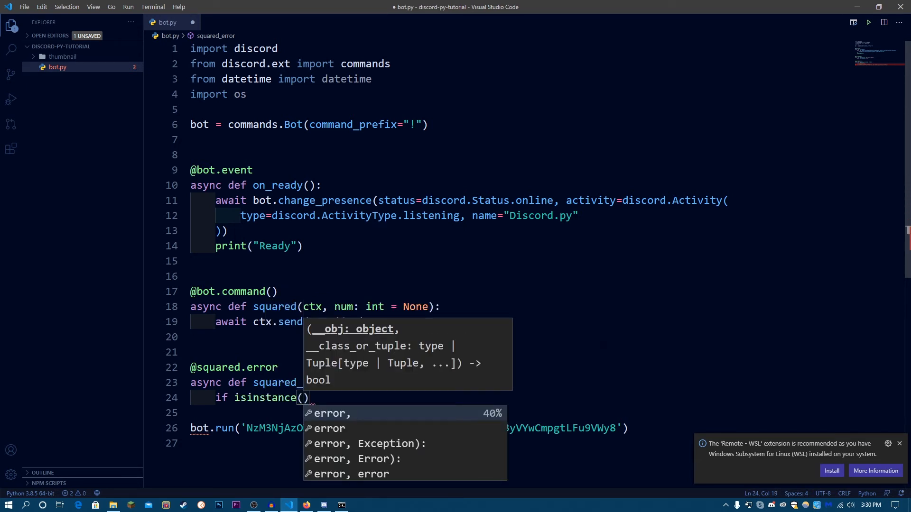
text(eroor)
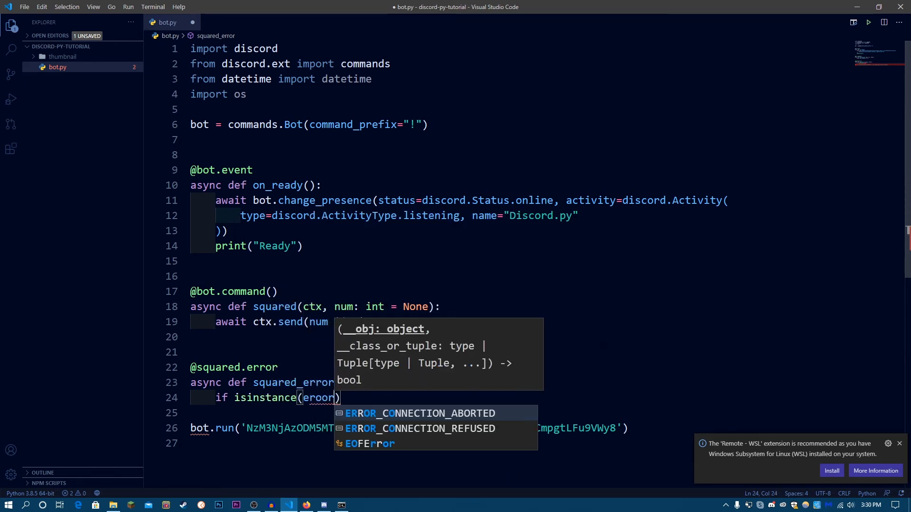
text(", ")
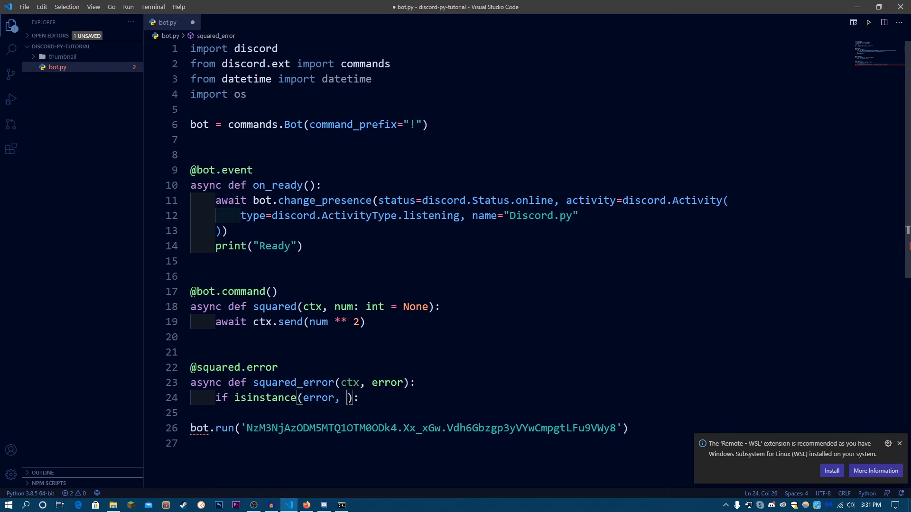
text(commands.)
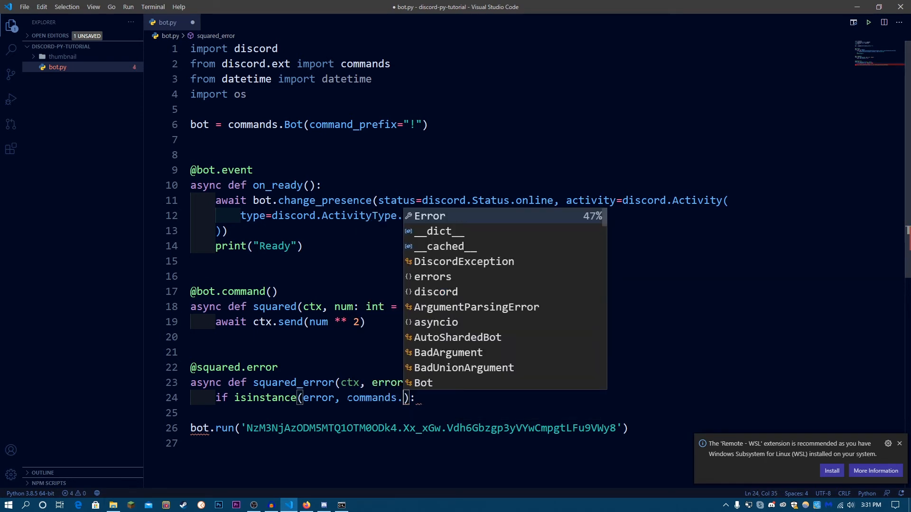
text(MissingRequiredArgument)
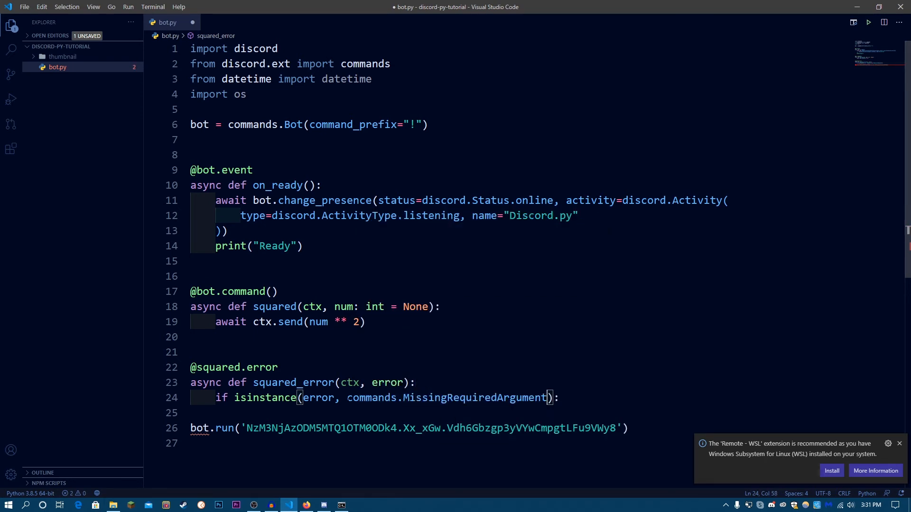
click(341, 504)
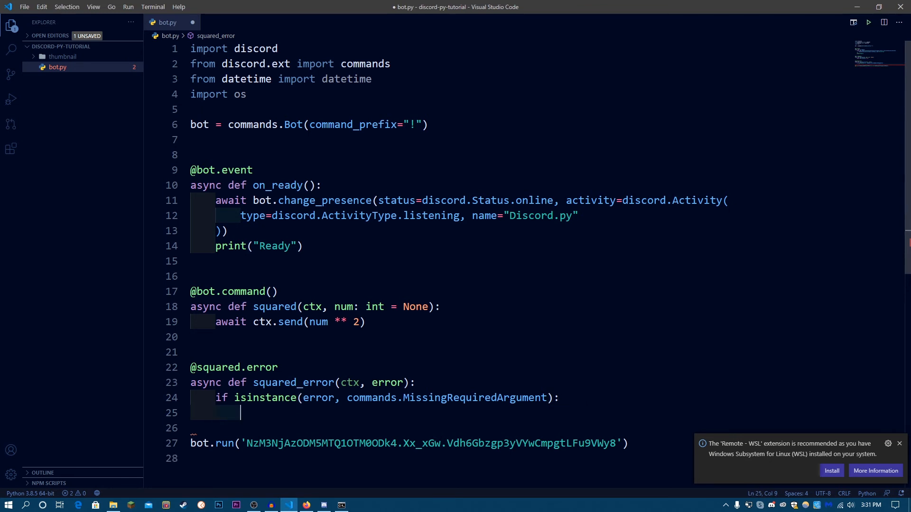
double_click(318, 398)
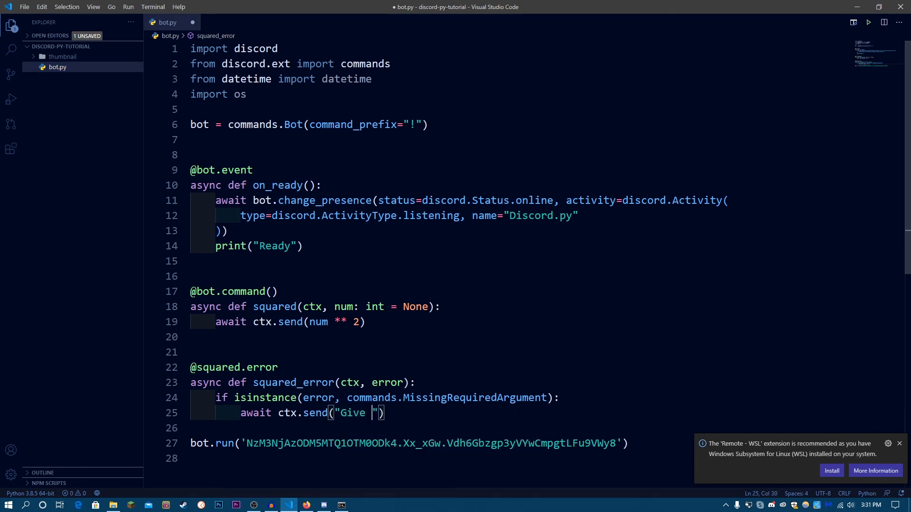
Make that branch send "Give me a number to square." and keep its return
text(me a nu)
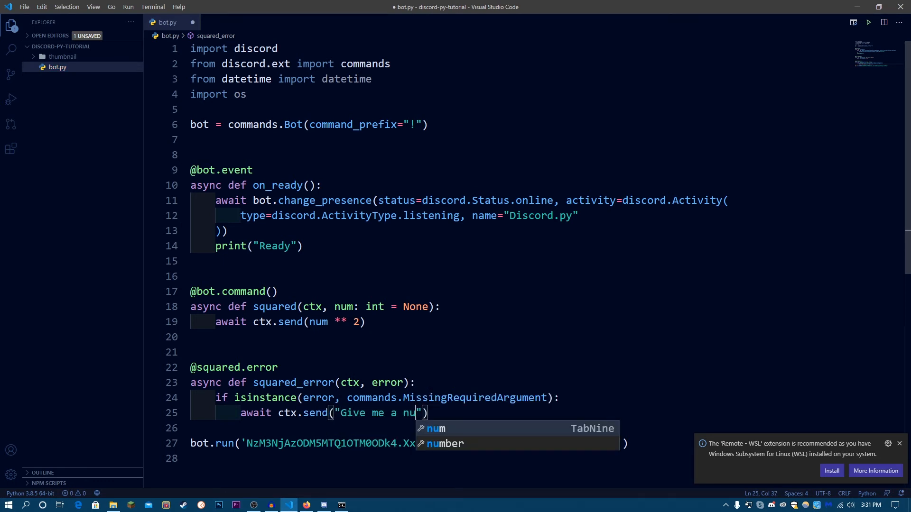
text(mber to square.)
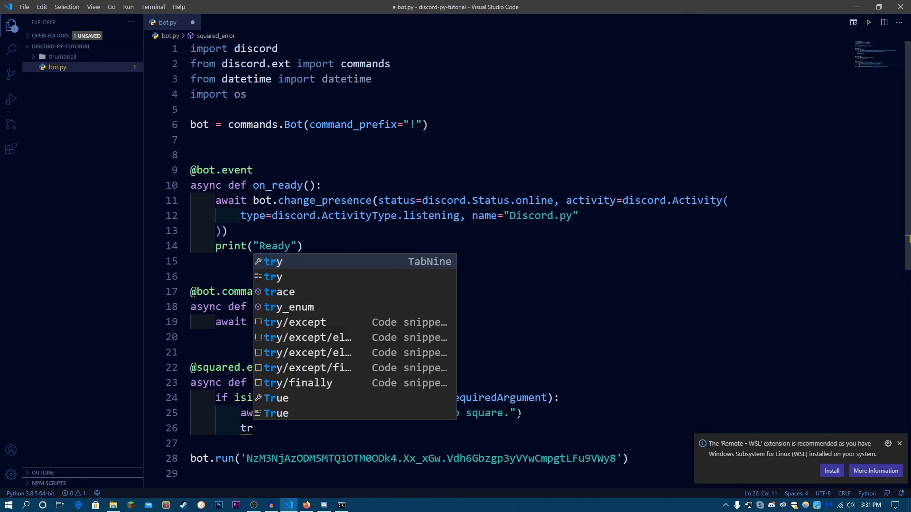
key(Escape)
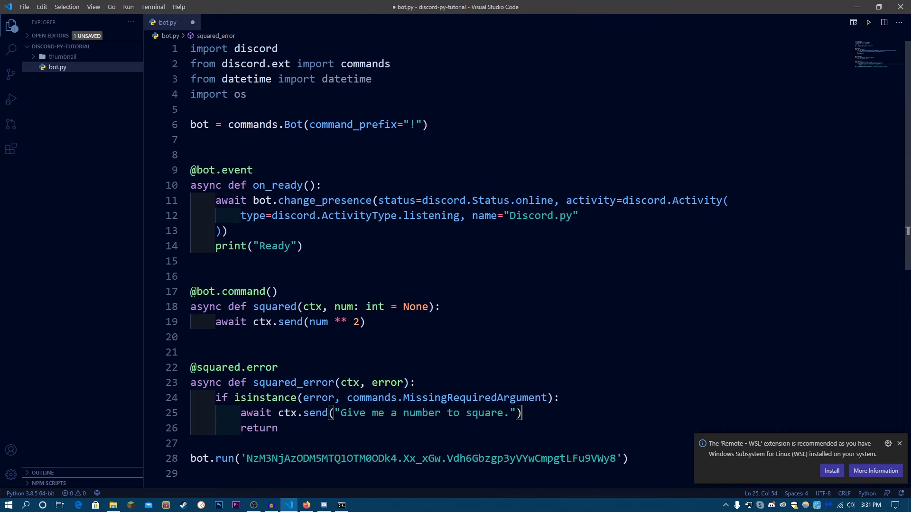
click(217, 444)
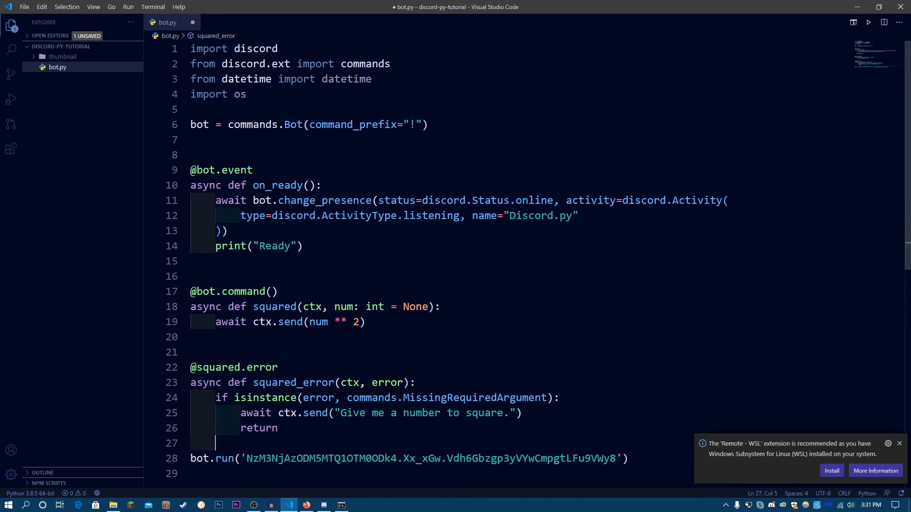
Delete the stray print(adsasdfsd) line and open a new line after return
text(pr)
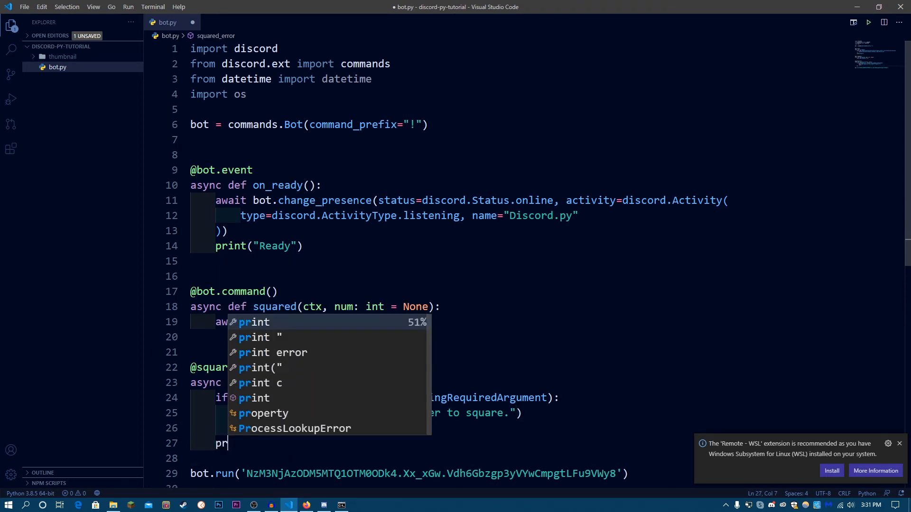
text(adsasdfsd))
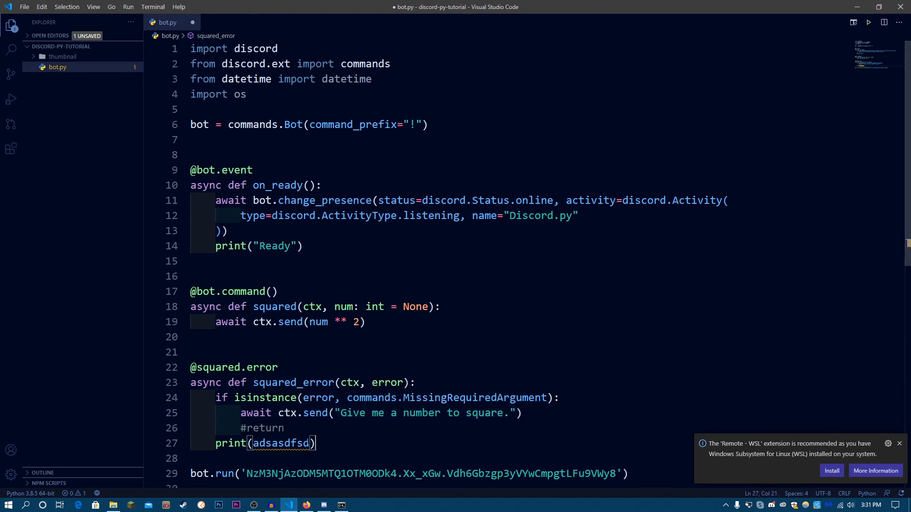
key(ctrl+shift+k)
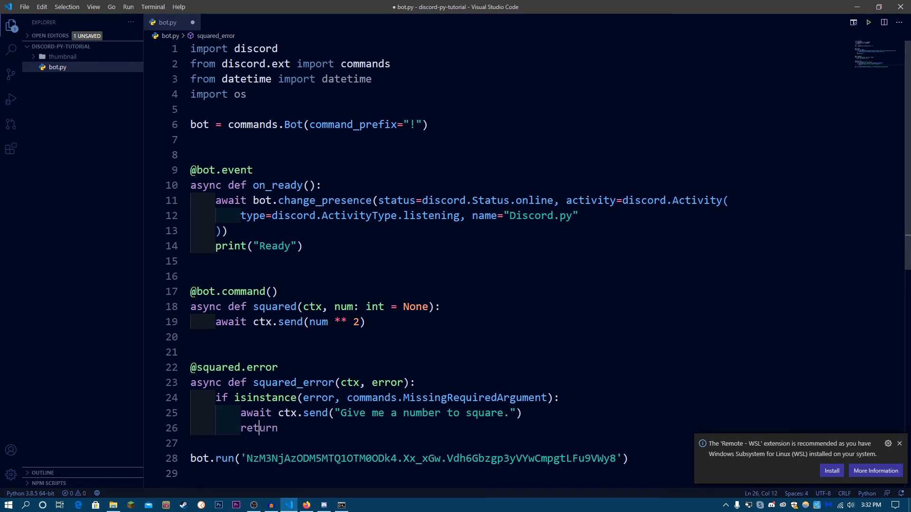
double_click(259, 428)
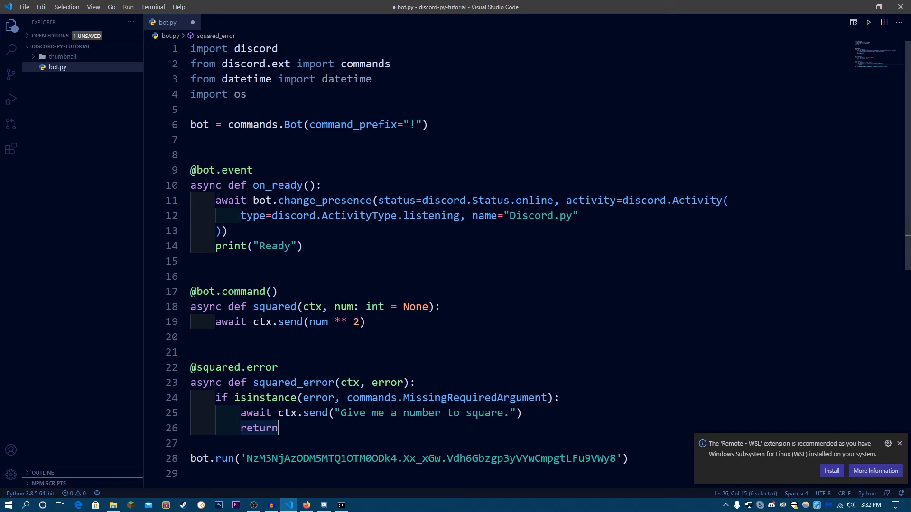
key(enter)
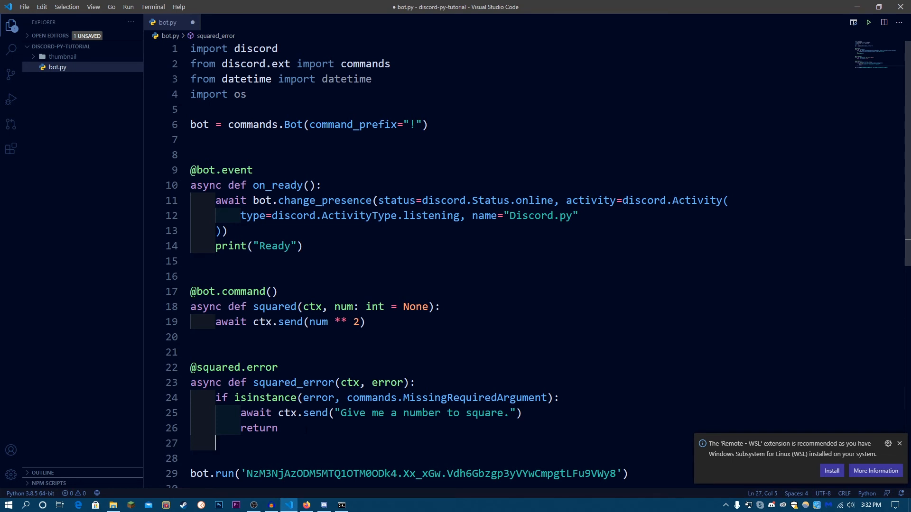
Add a commands.BadArgument branch sending "Give me an integer" and returning
text(if isinstance(error, commands.)
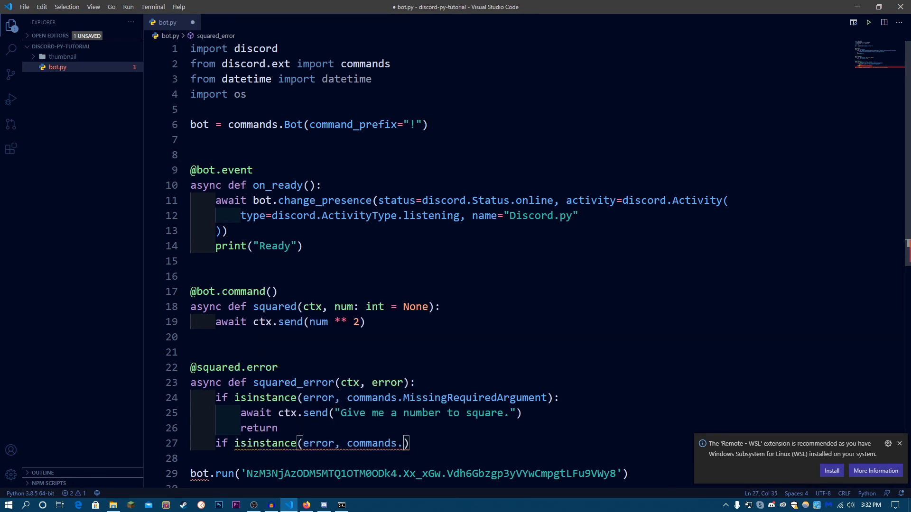
text(ba)
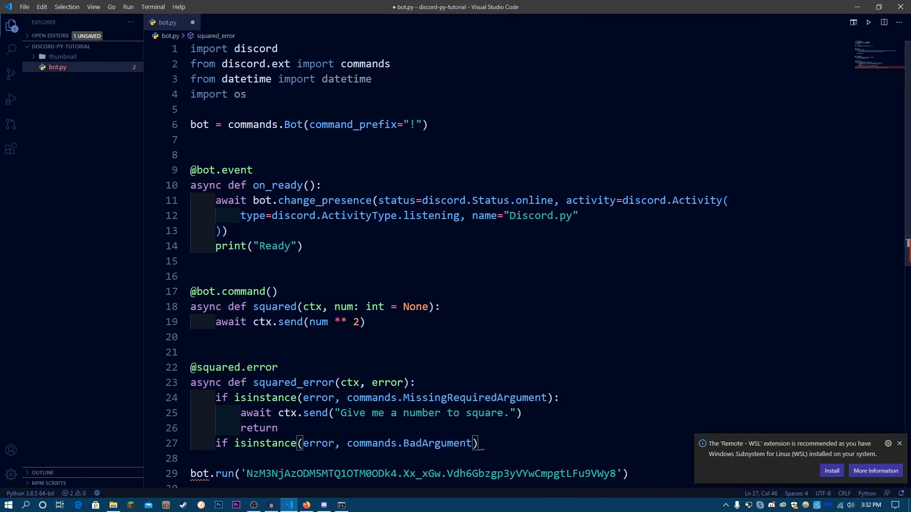
double_click(375, 307)
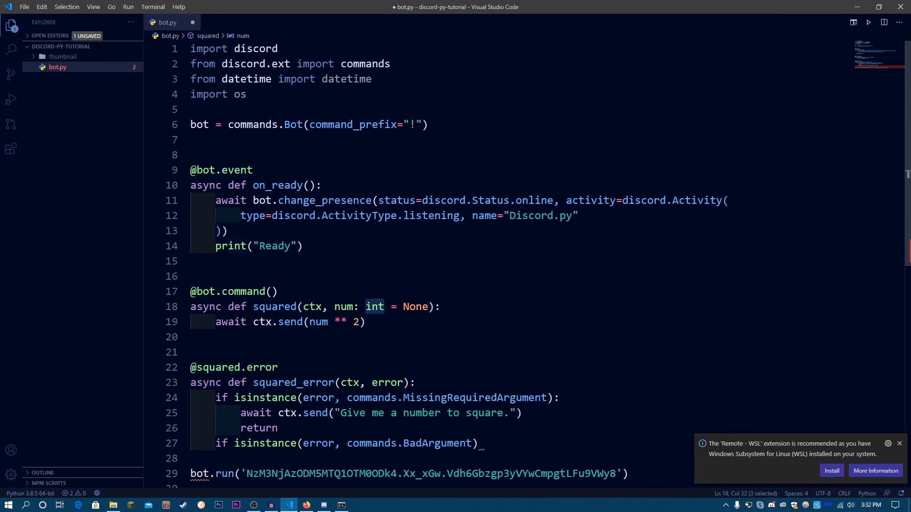
mouse_move(375, 307)
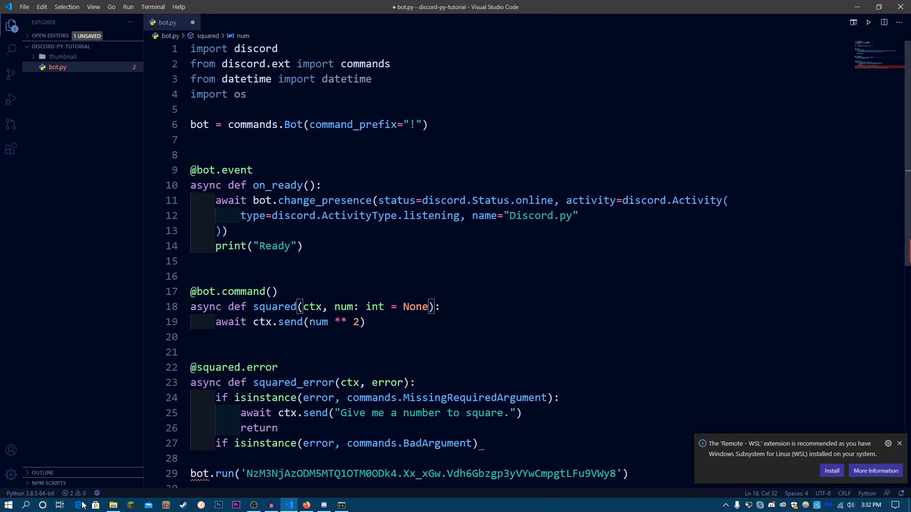
click(477, 443)
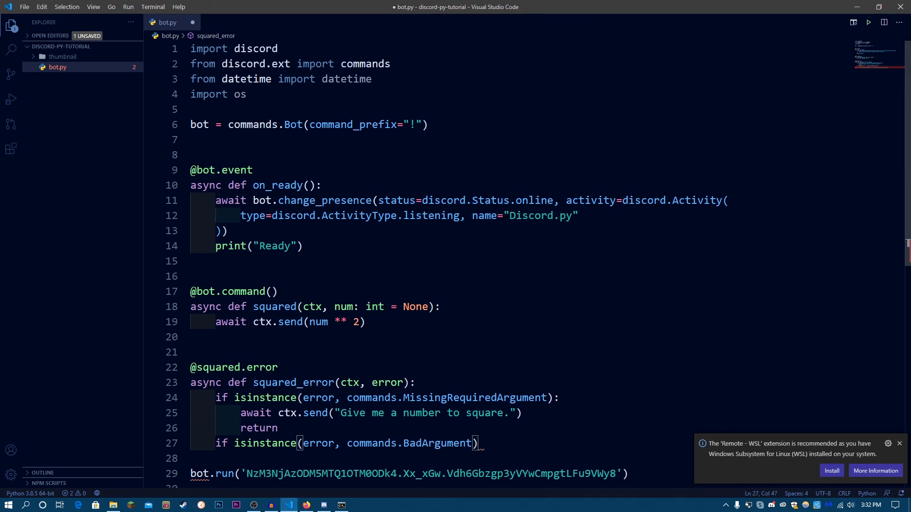
text(await ctx.send("Give me an integer)
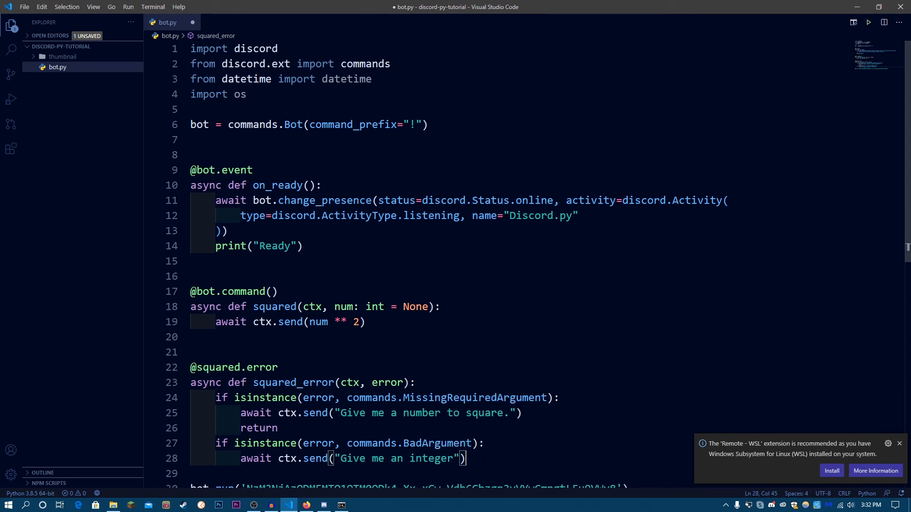
text(re)
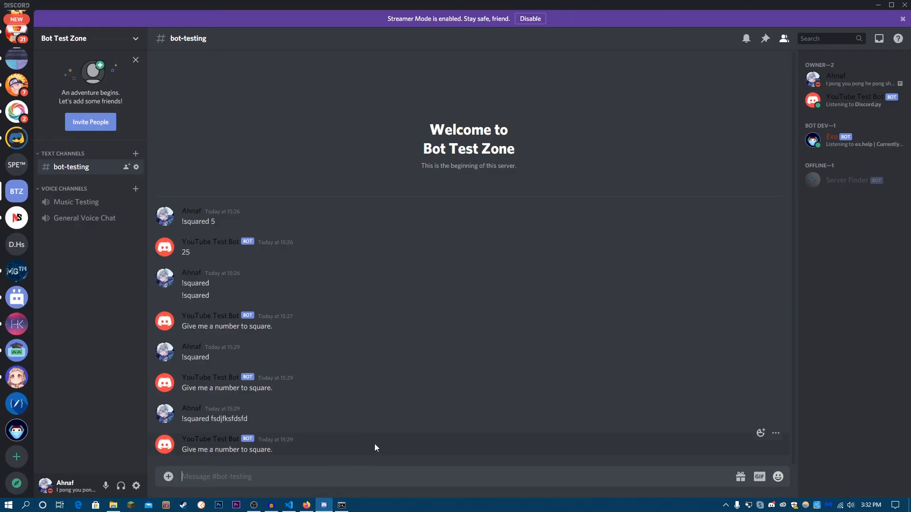
Enter a bare !squared in #bot-testing and relaunch bot.py from the command prompt
text(!square)
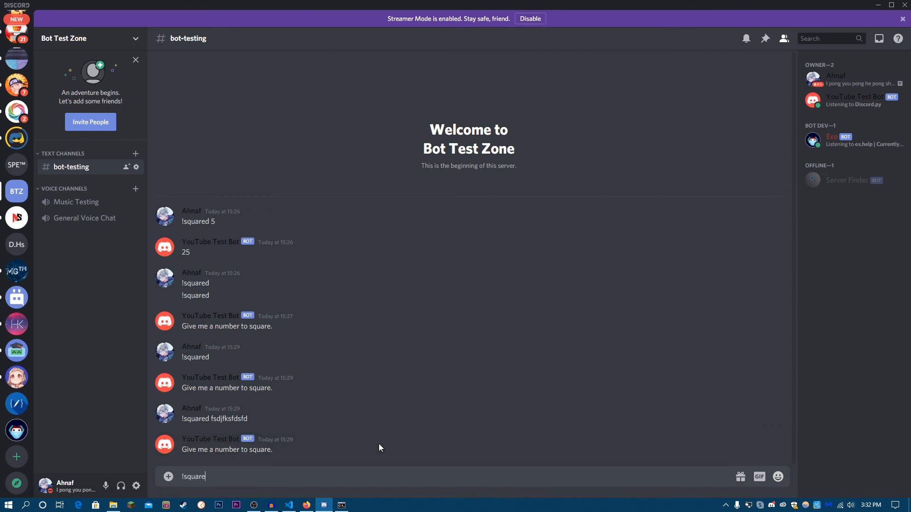
click(341, 505)
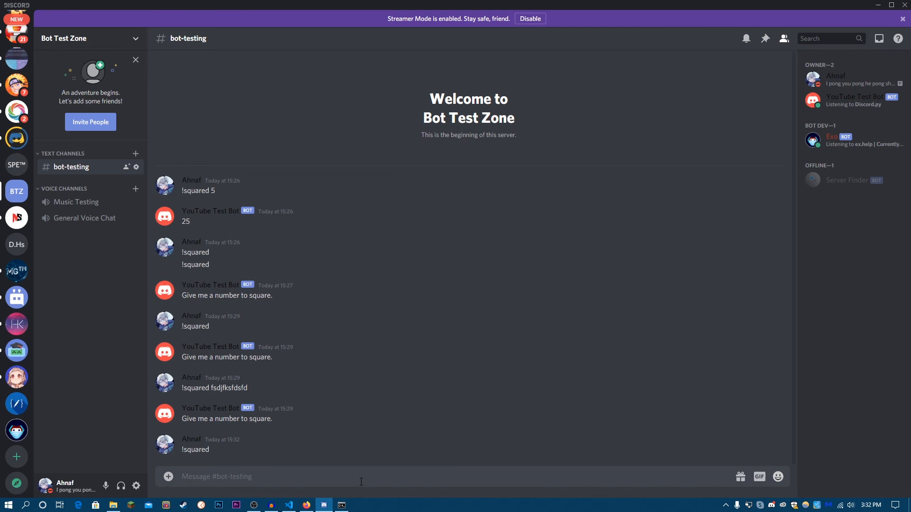
click(342, 505)
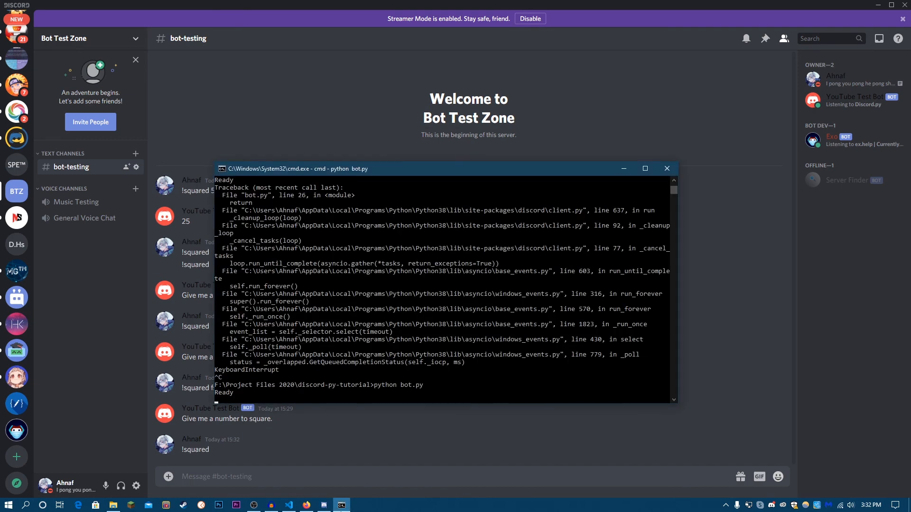
click(324, 504)
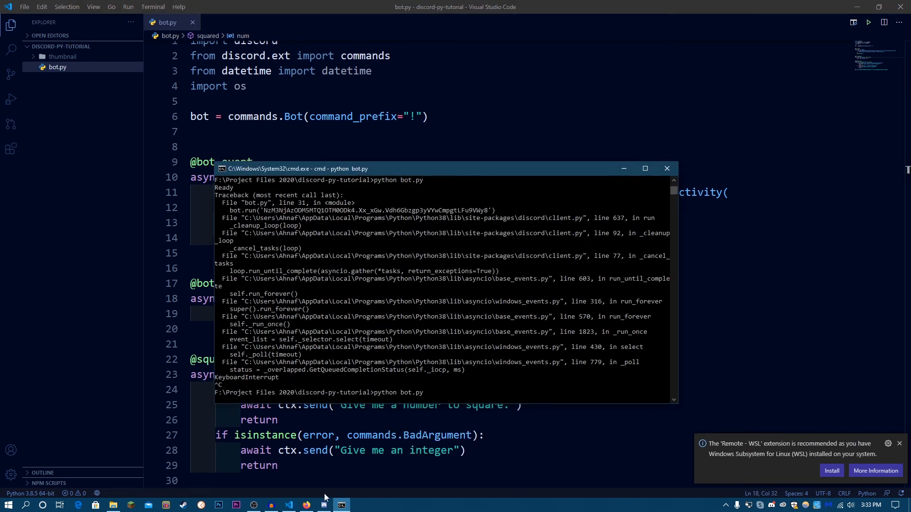
click(324, 504)
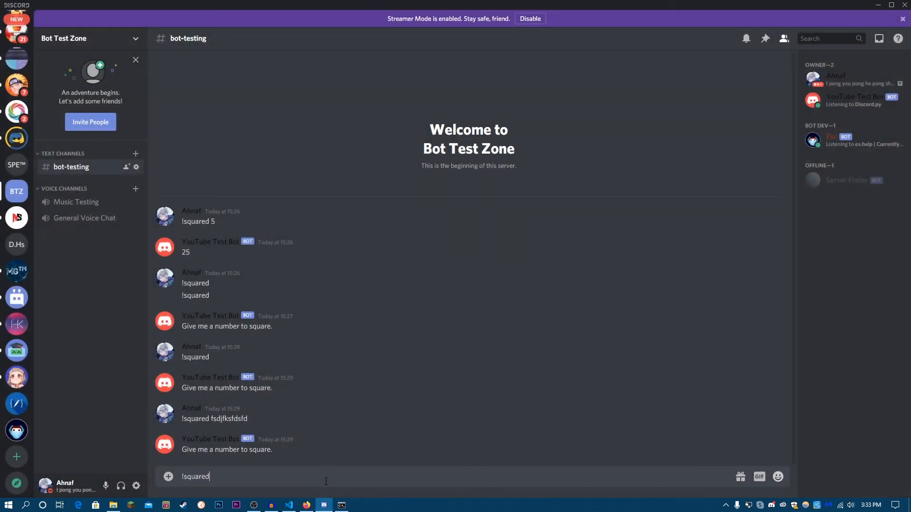
Send !squared and '!squared sadsasdsdsdas' to check both bot error replies, then return to bot.py
key(Return)
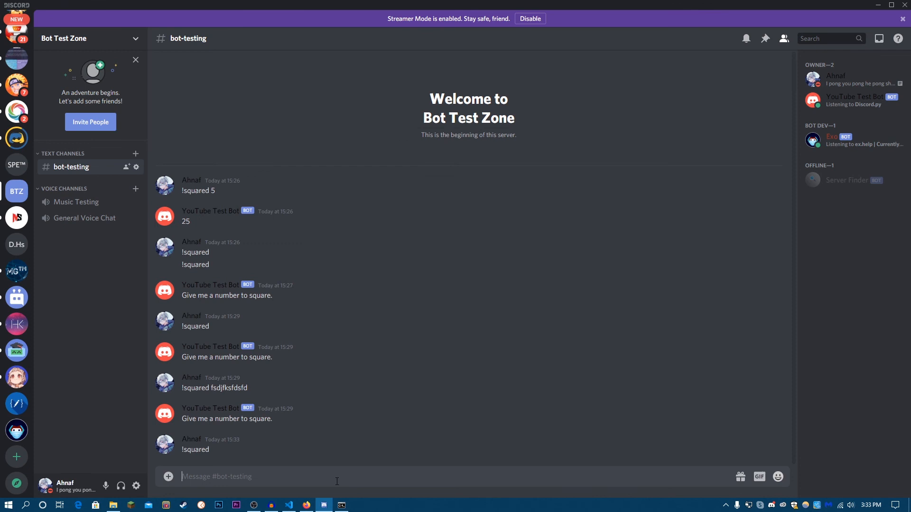
scroll(down, 3)
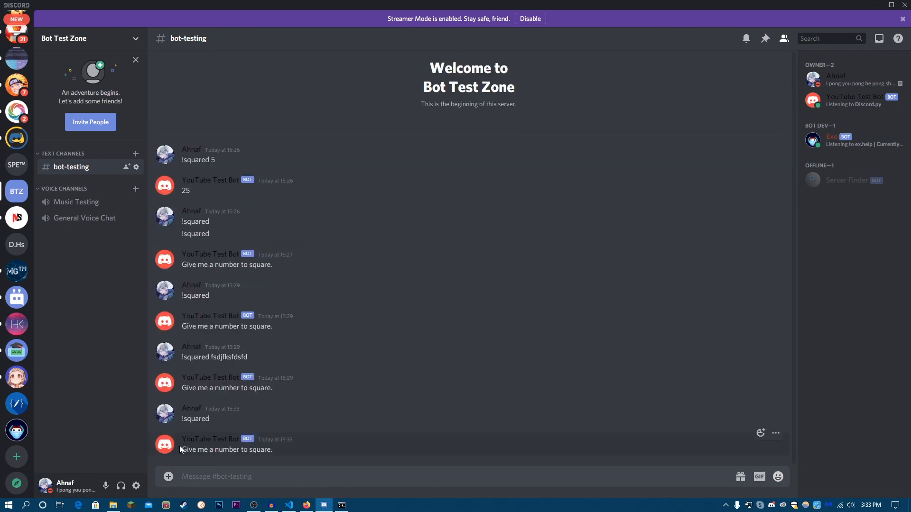
mouse_move(329, 492)
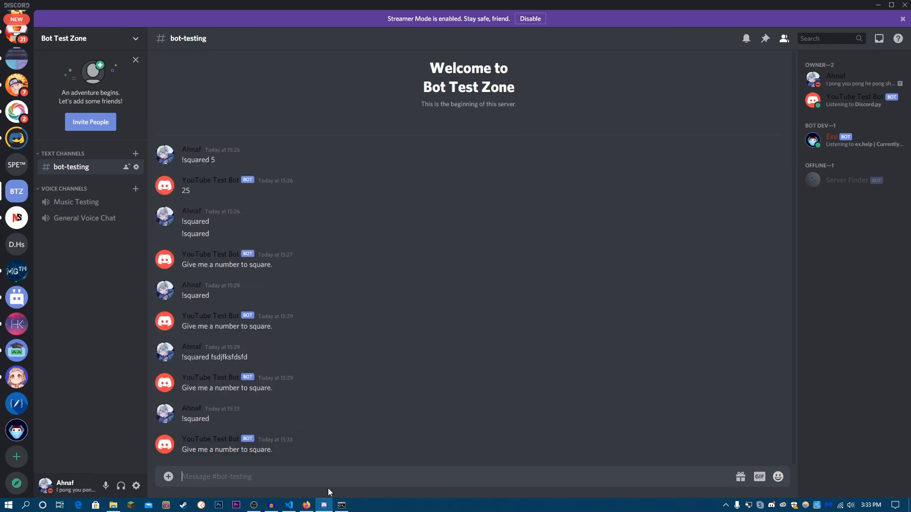
text(!squared sadsasdsdsdas)
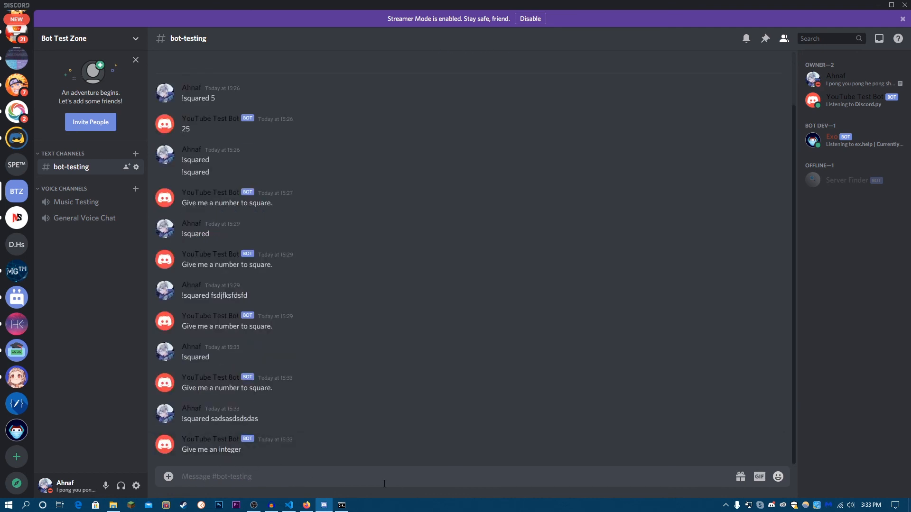
mouse_move(422, 445)
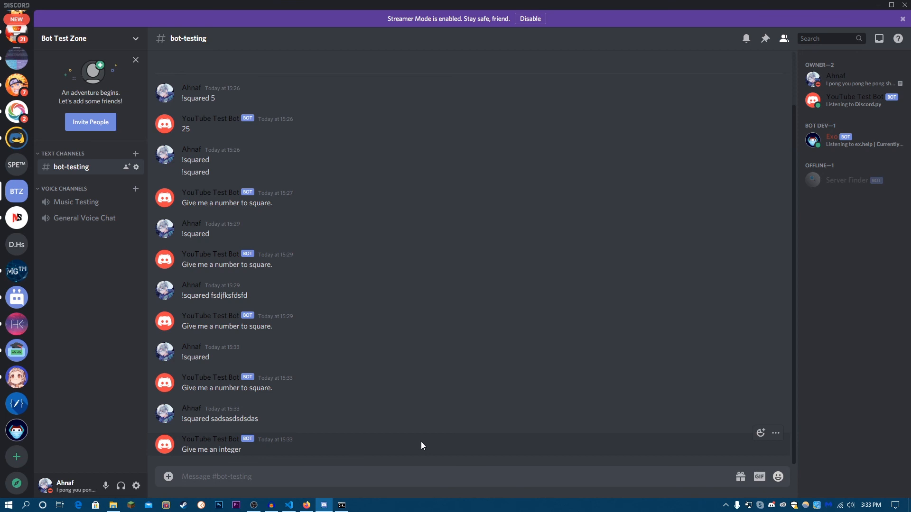
click(288, 504)
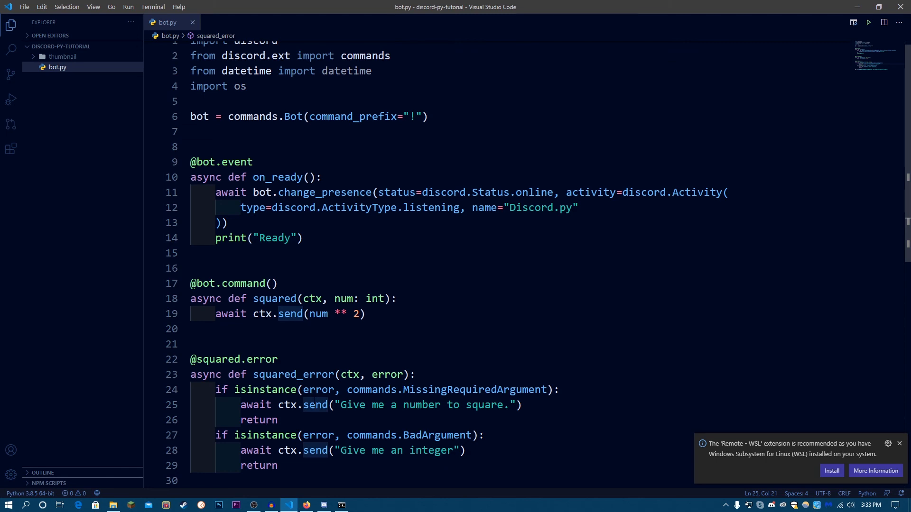
click(324, 505)
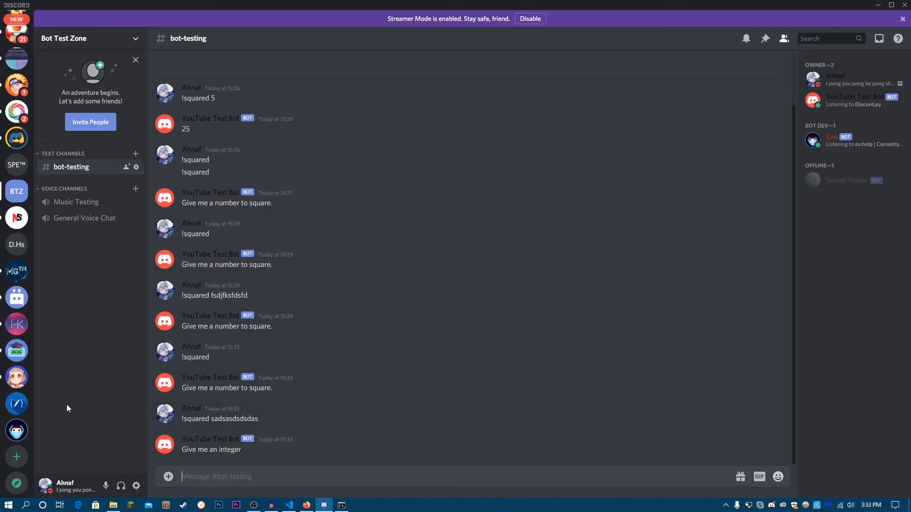
mouse_move(410, 366)
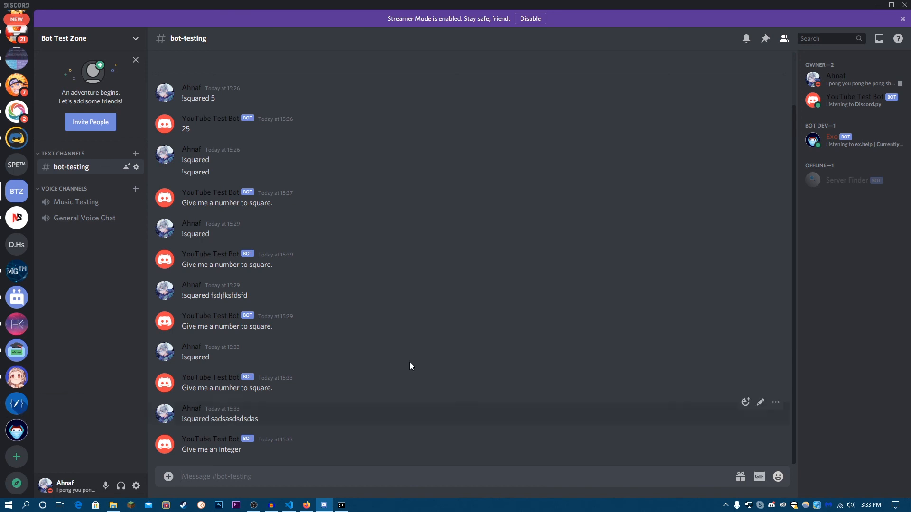
mouse_move(324, 459)
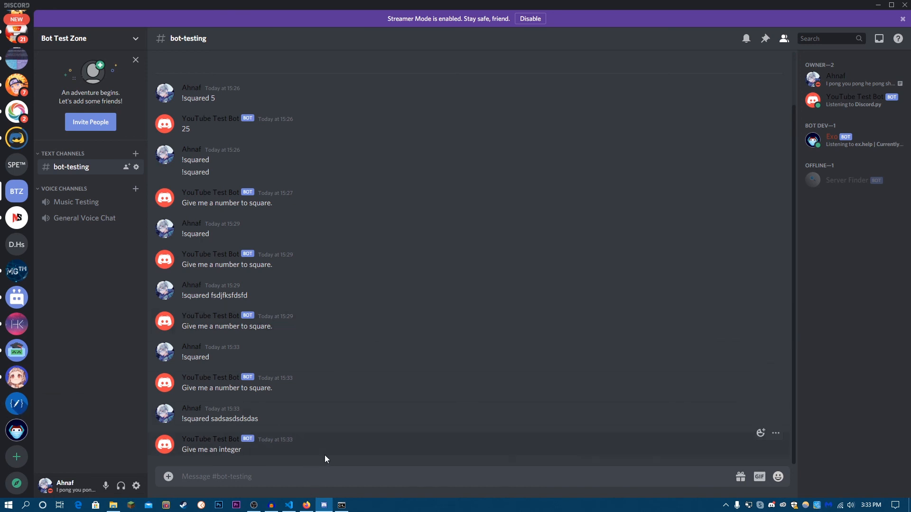
mouse_move(307, 467)
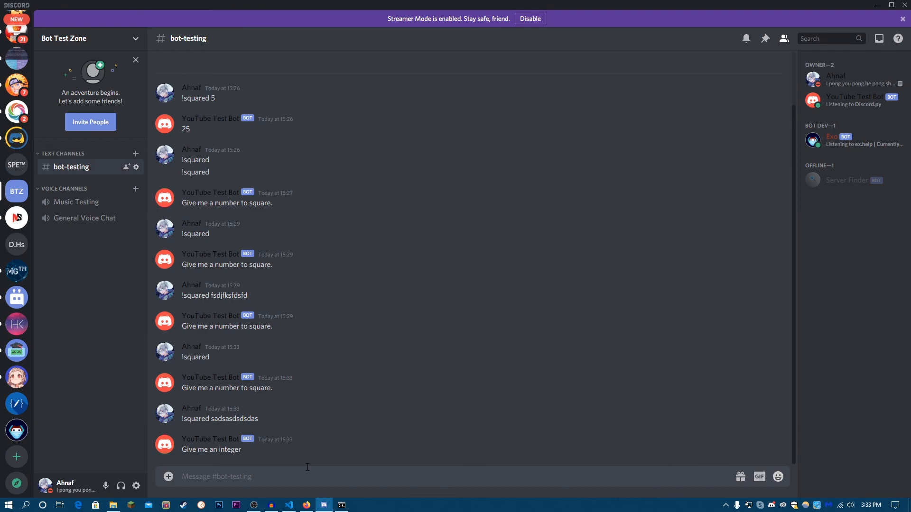
mouse_move(297, 482)
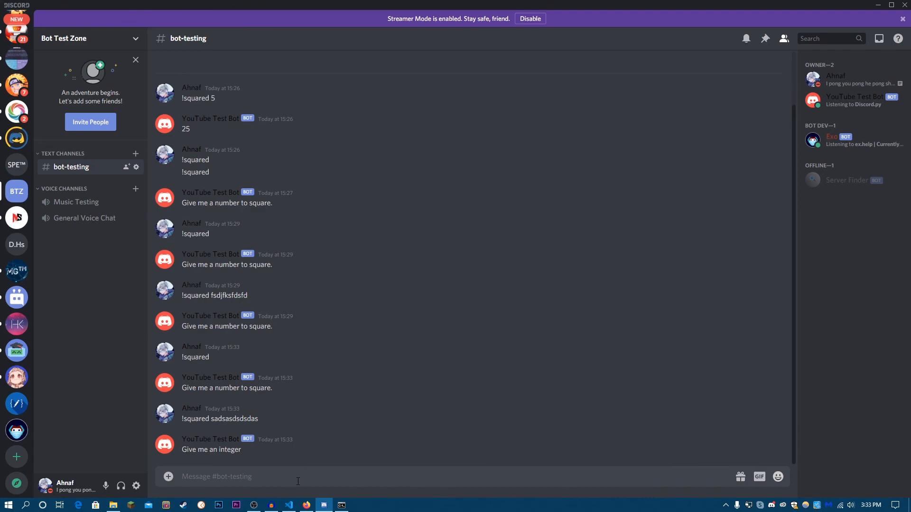